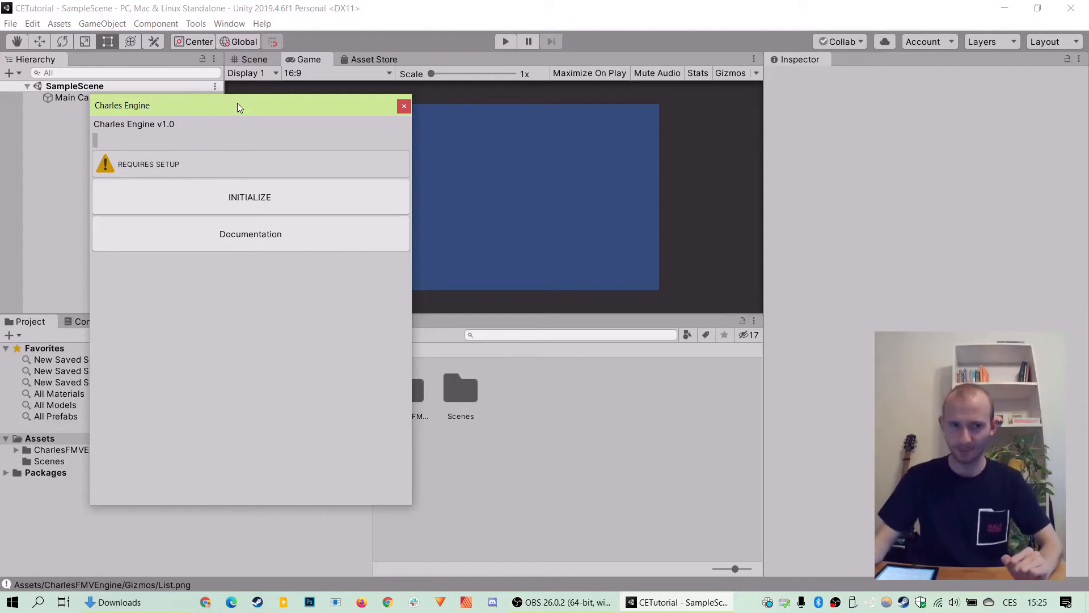
Step: Initialize Charles Engine, import TMP Essentials, and close the Charles Engine window
{"action": "left_click", "coordinate": [250, 197]}
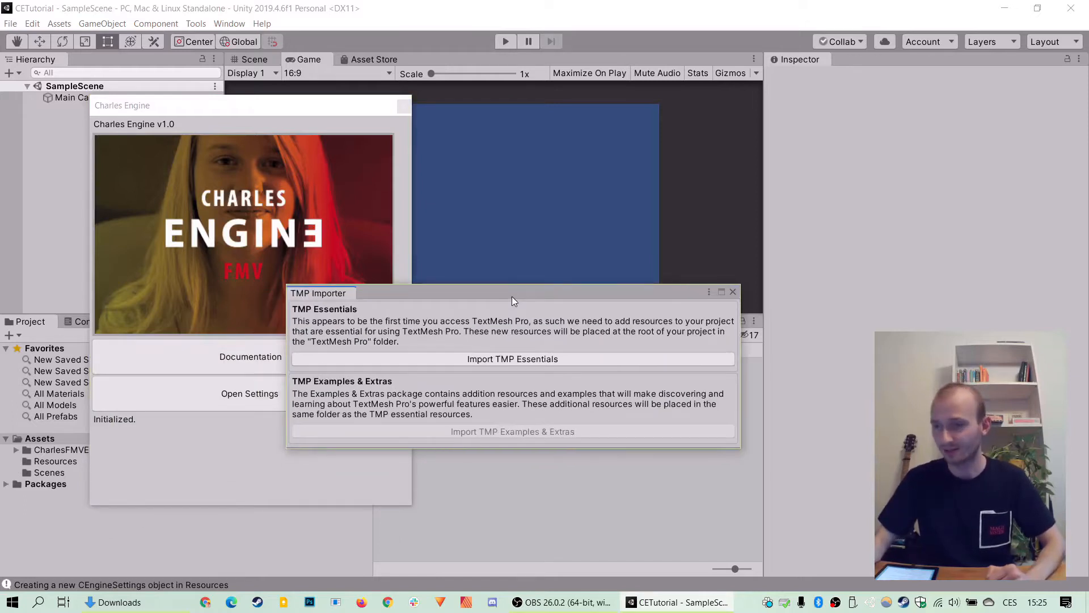
{"action": "left_click", "coordinate": [513, 358]}
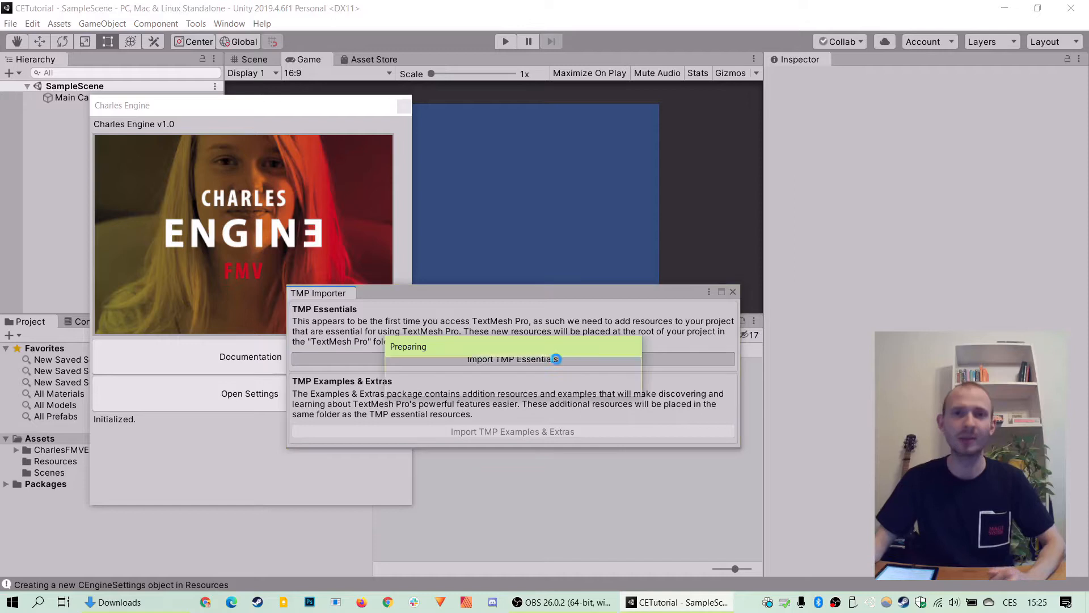
{"action": "left_click", "coordinate": [512, 359]}
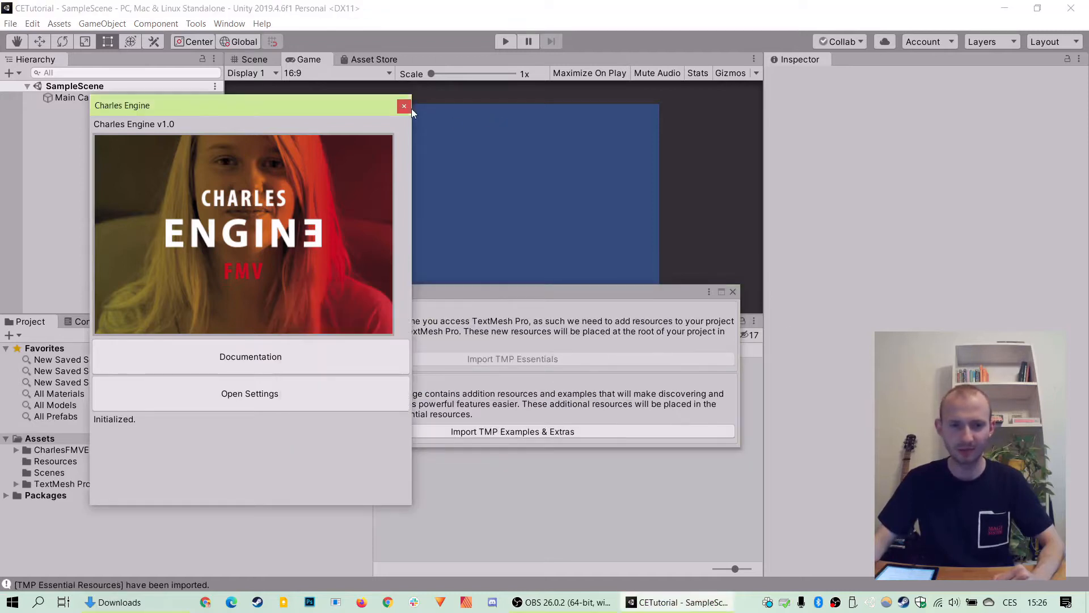
{"action": "left_click", "coordinate": [404, 107]}
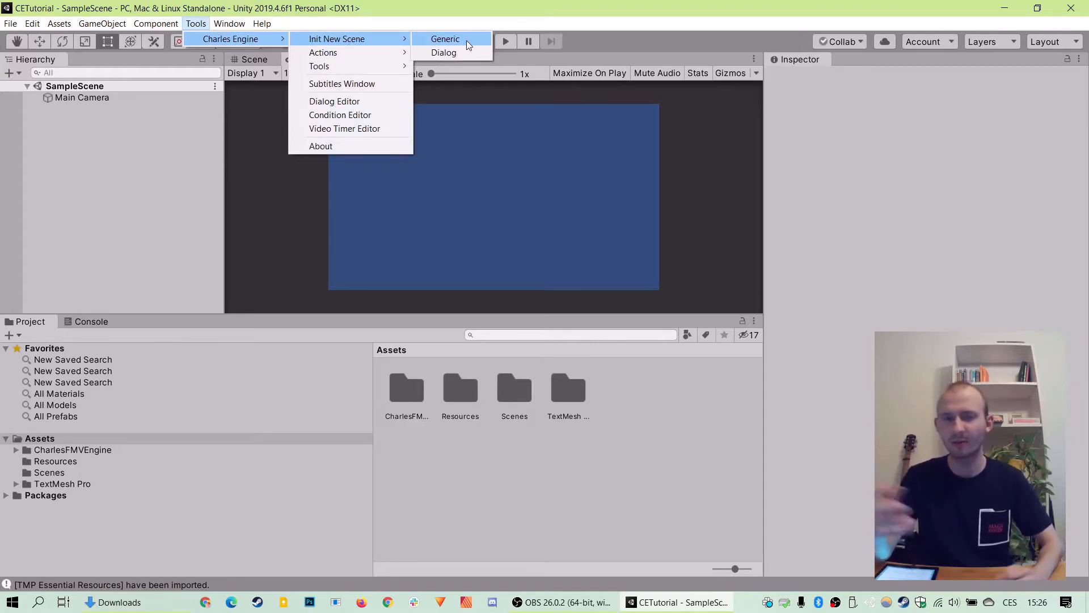
Step: Initialize a new Charles Engine Dialog scene via Tools > Charles Engine > Init New Scene
{"action": "left_click", "coordinate": [444, 54]}
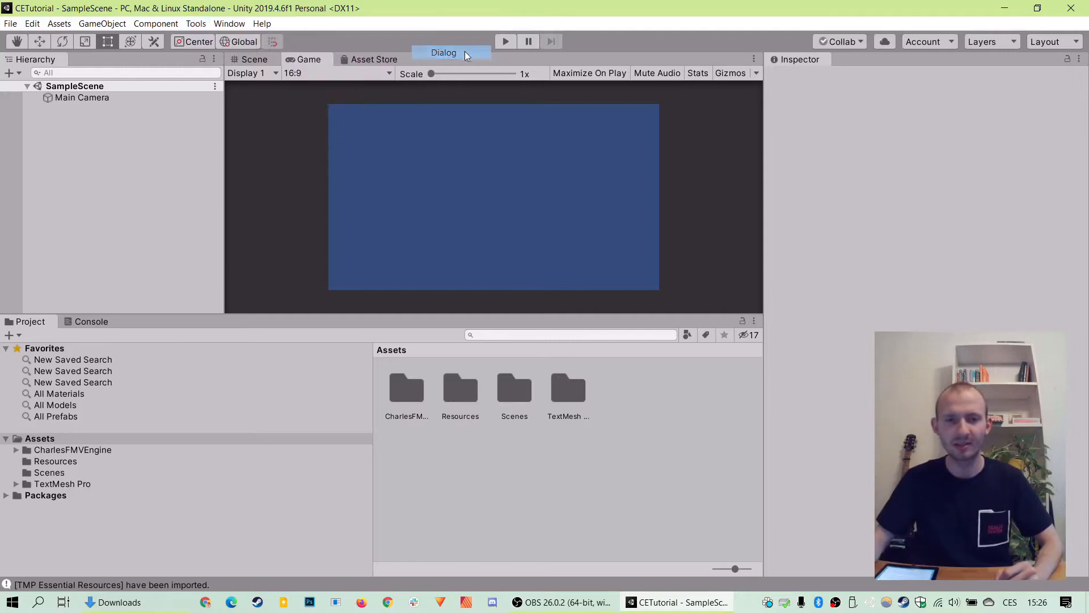
{"action": "left_click", "coordinate": [443, 53]}
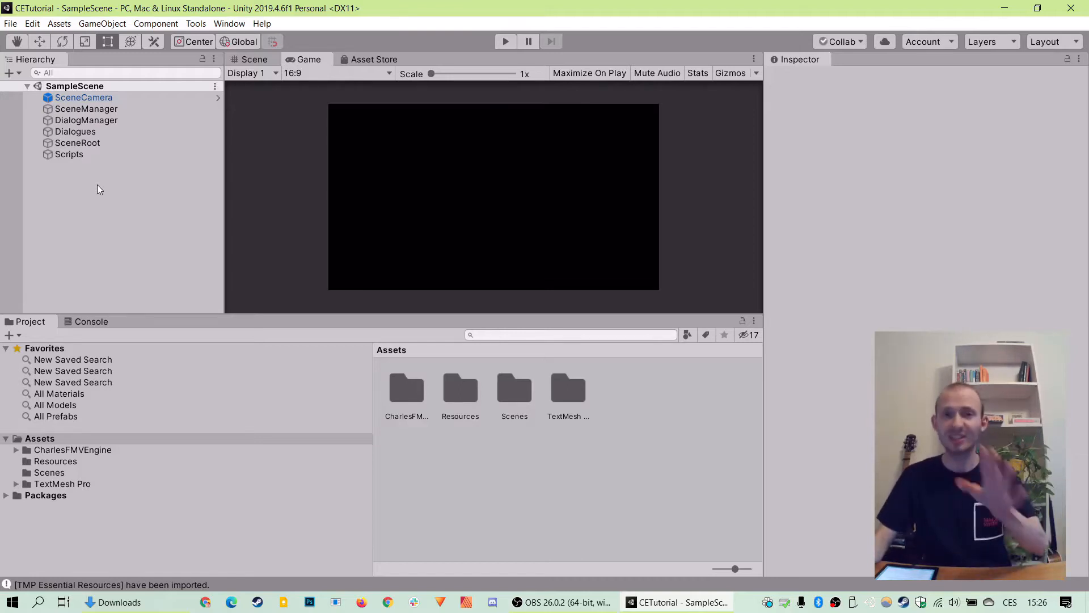
{"action": "mouse_move", "coordinate": [127, 154]}
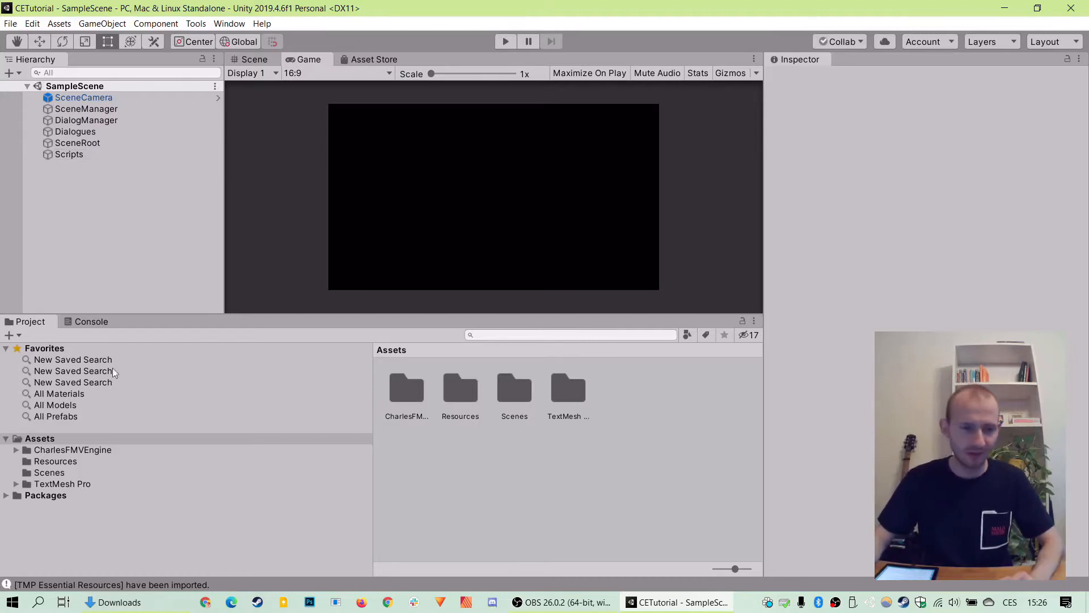
Step: Navigate to the CharlesFMVEngine Samples > Assets > Movies folder in the Project panel
{"action": "left_click", "coordinate": [73, 449]}
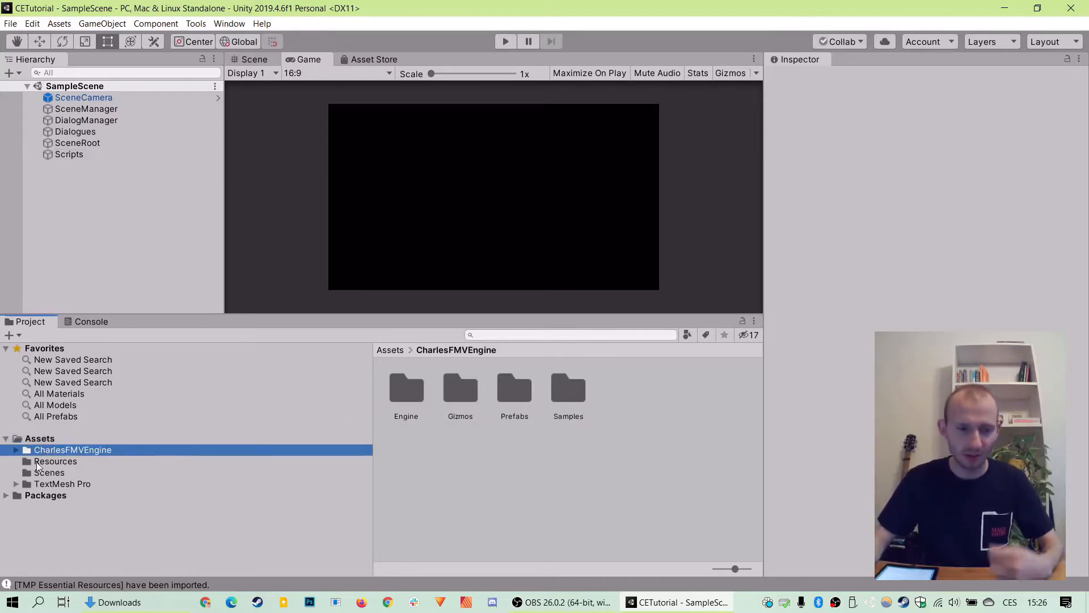
{"action": "left_click", "coordinate": [15, 449]}
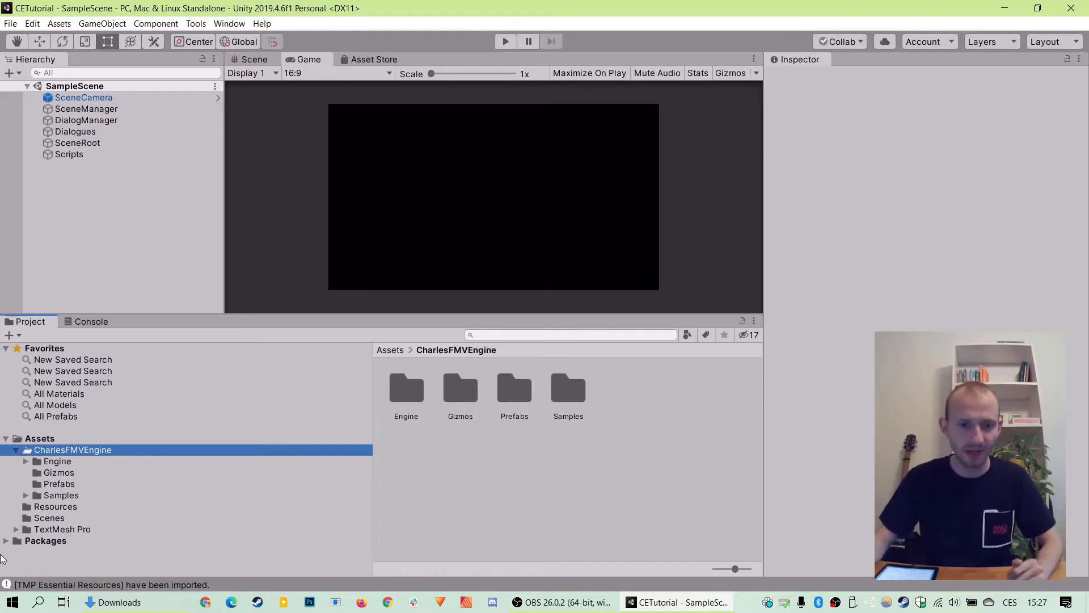
{"action": "left_click", "coordinate": [569, 389]}
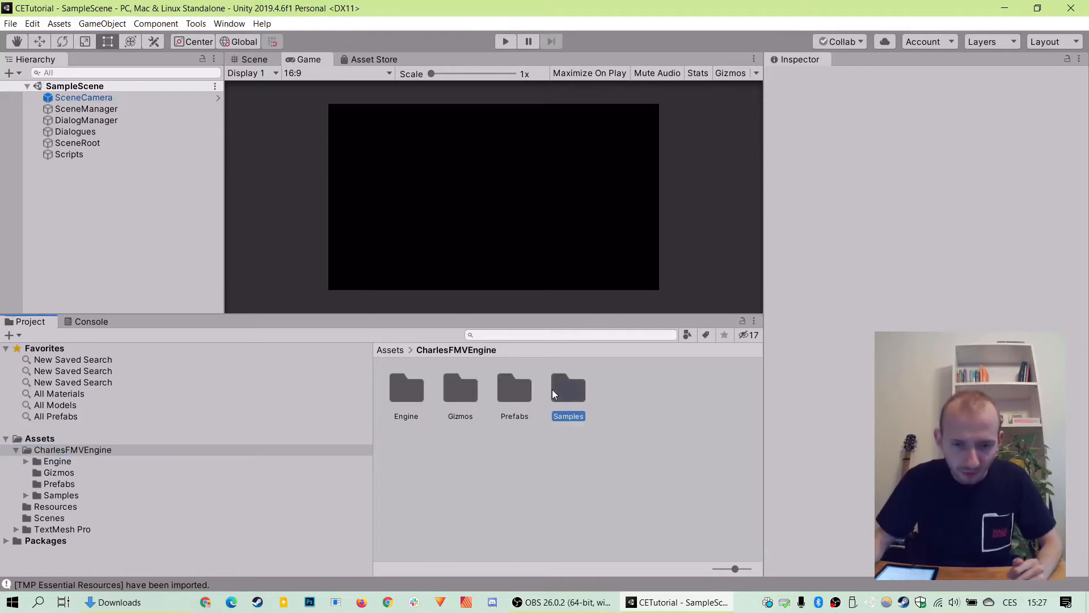
{"action": "double_click", "coordinate": [568, 389]}
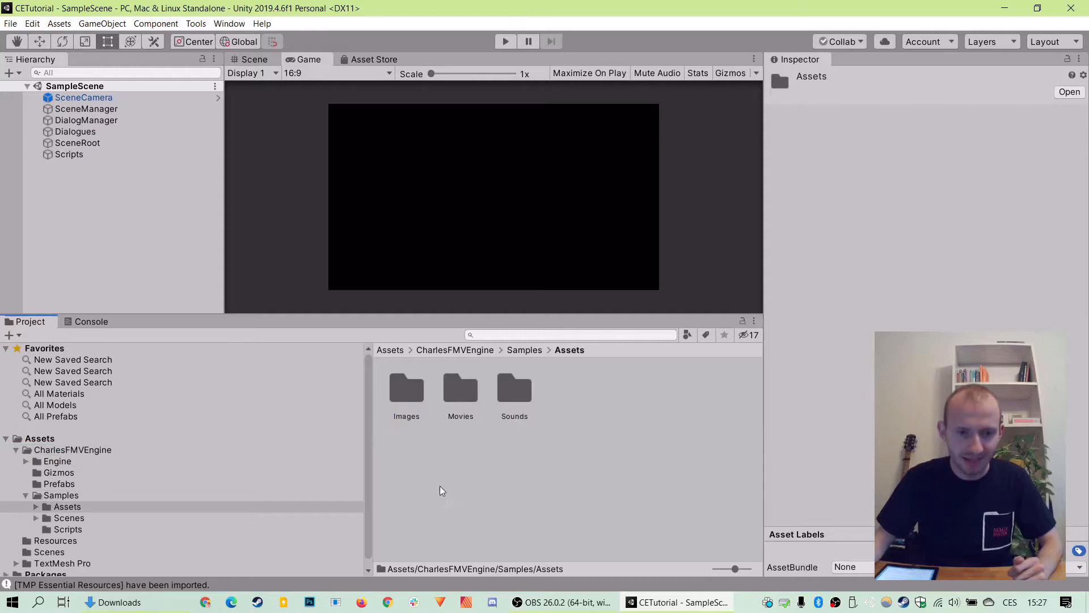
{"action": "double_click", "coordinate": [460, 388]}
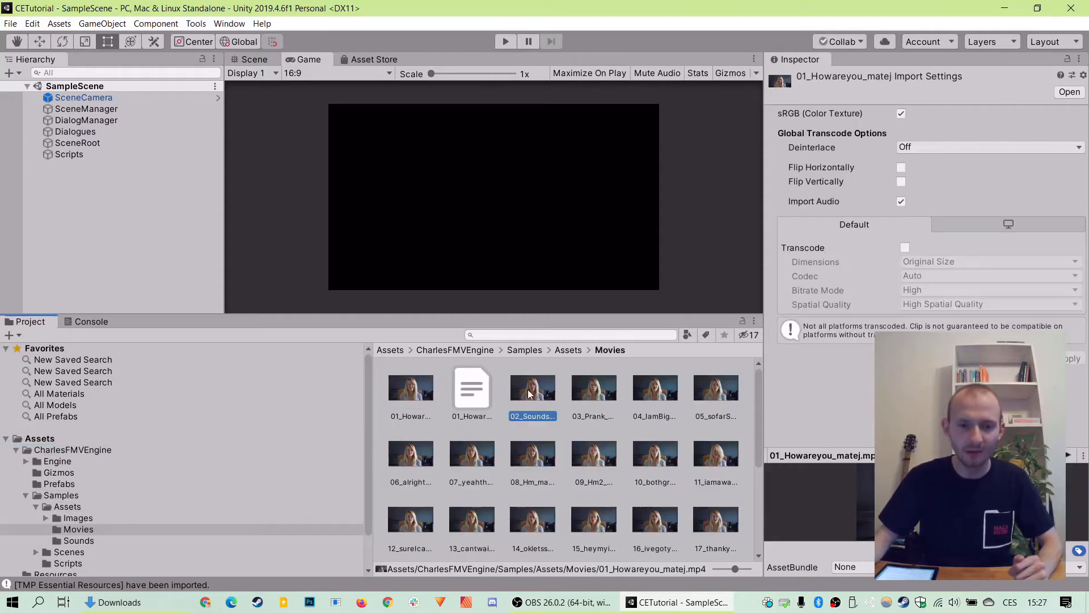
Step: Preview the first clip's English subtitle file and the second sample video clip
{"action": "left_click", "coordinate": [472, 387]}
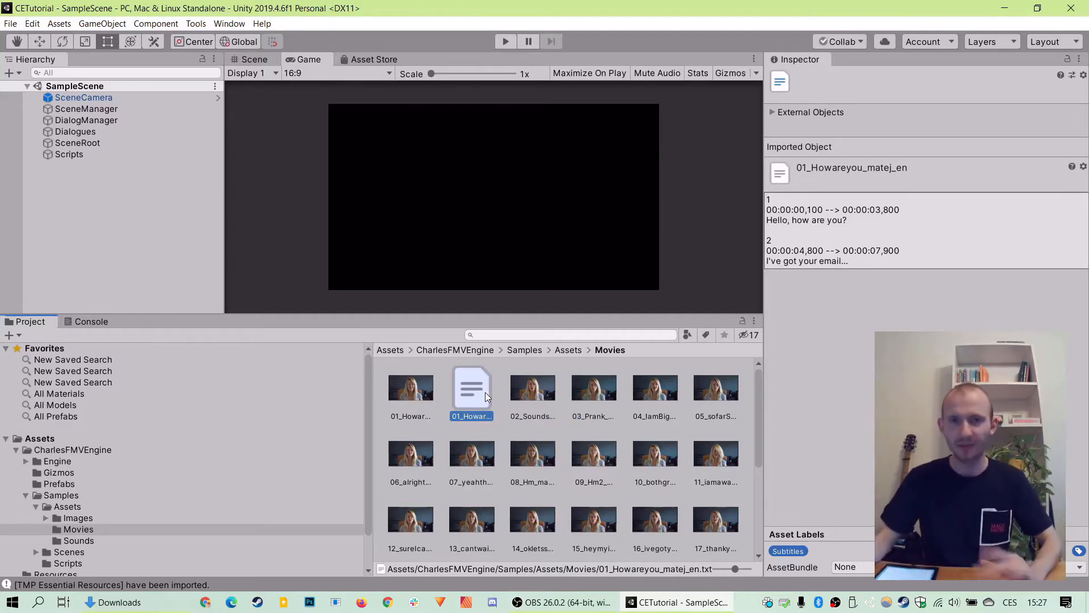
{"action": "left_click", "coordinate": [532, 387]}
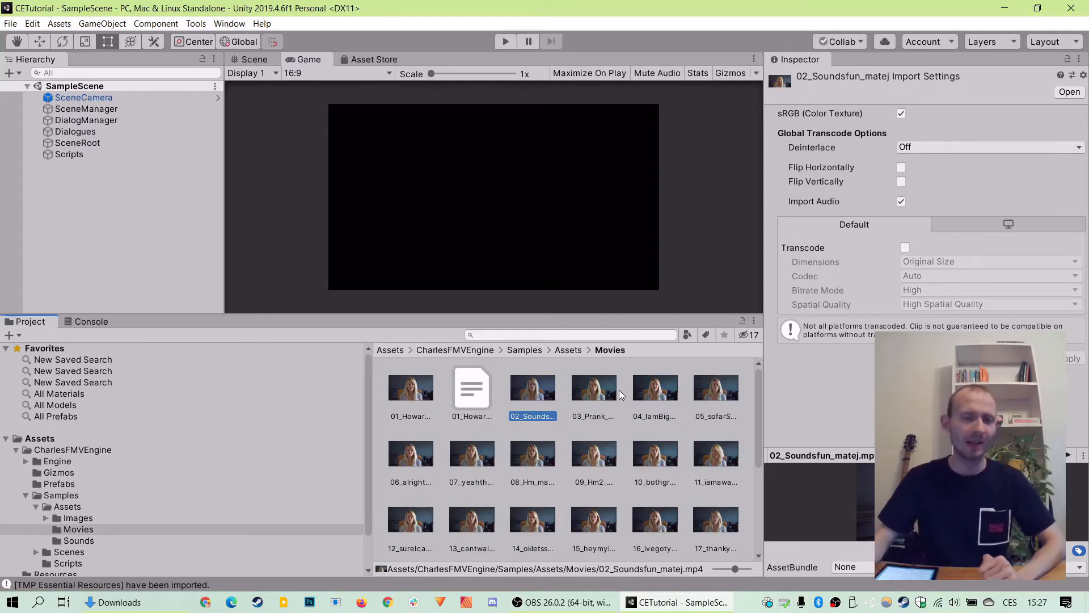
{"action": "mouse_move", "coordinate": [172, 352]}
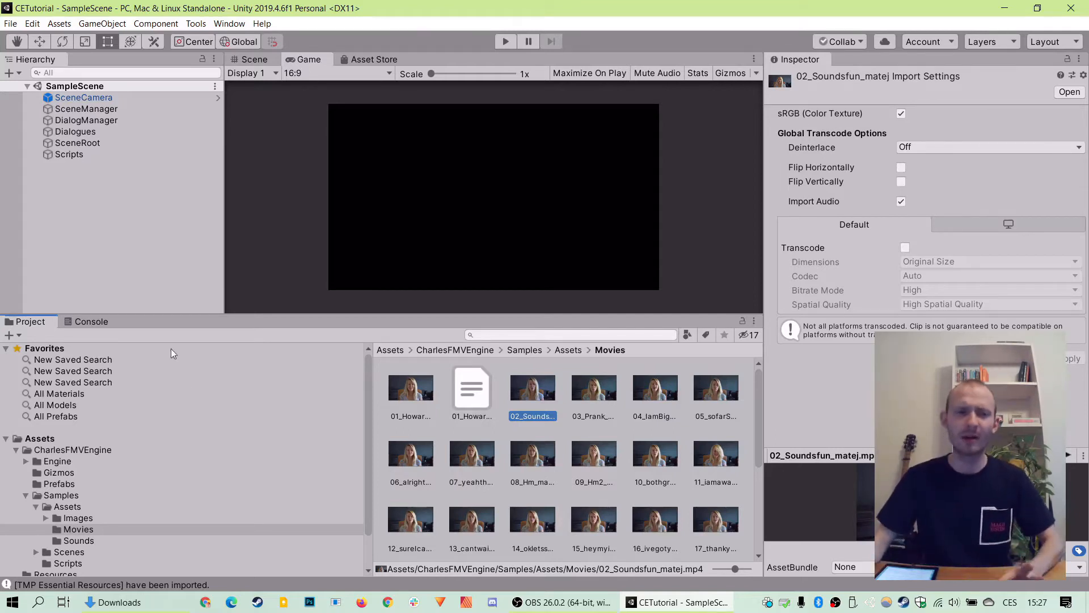
{"action": "mouse_move", "coordinate": [146, 302]}
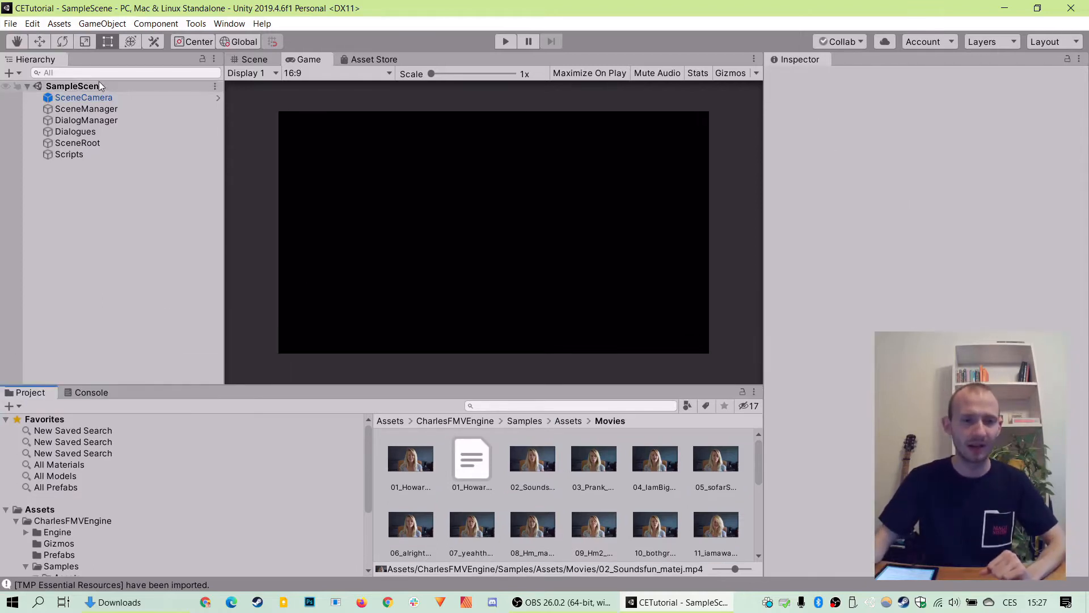
{"action": "left_click", "coordinate": [74, 85]}
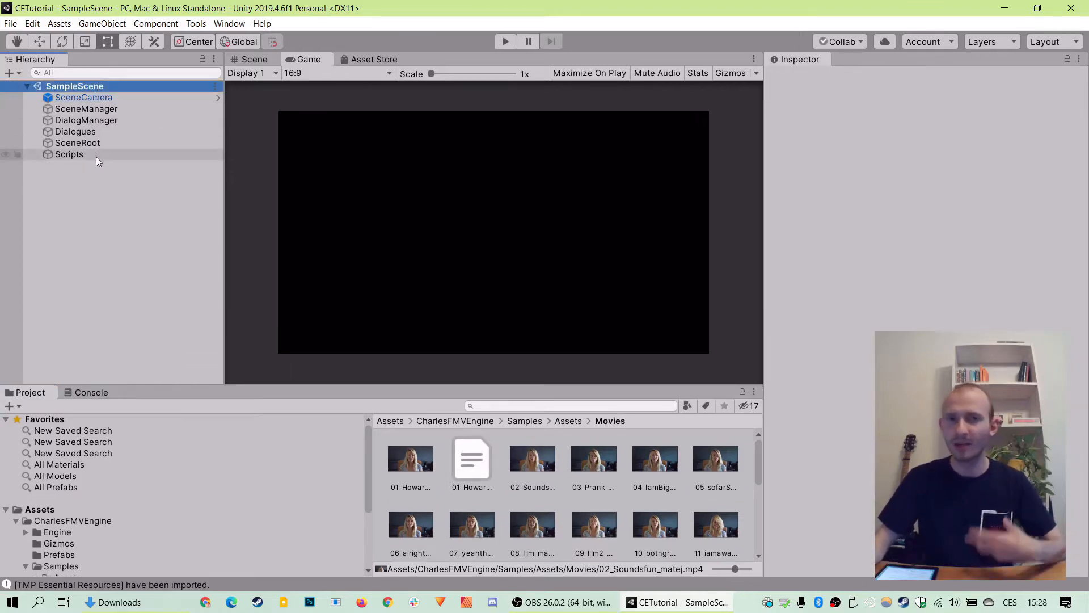
{"action": "left_click", "coordinate": [75, 131]}
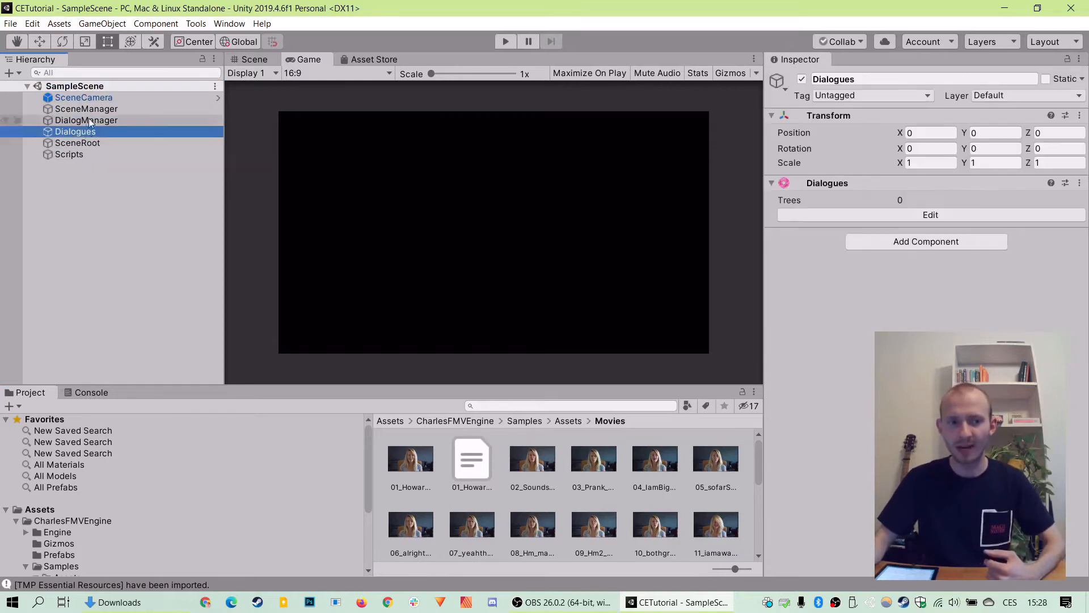
{"action": "left_click", "coordinate": [79, 143]}
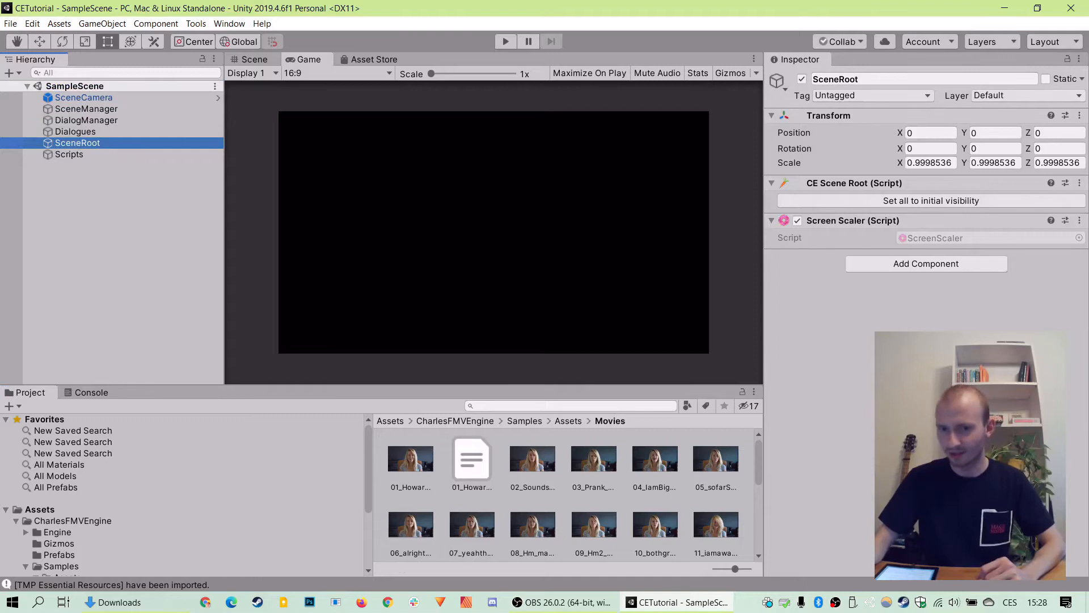
{"action": "left_click", "coordinate": [86, 119]}
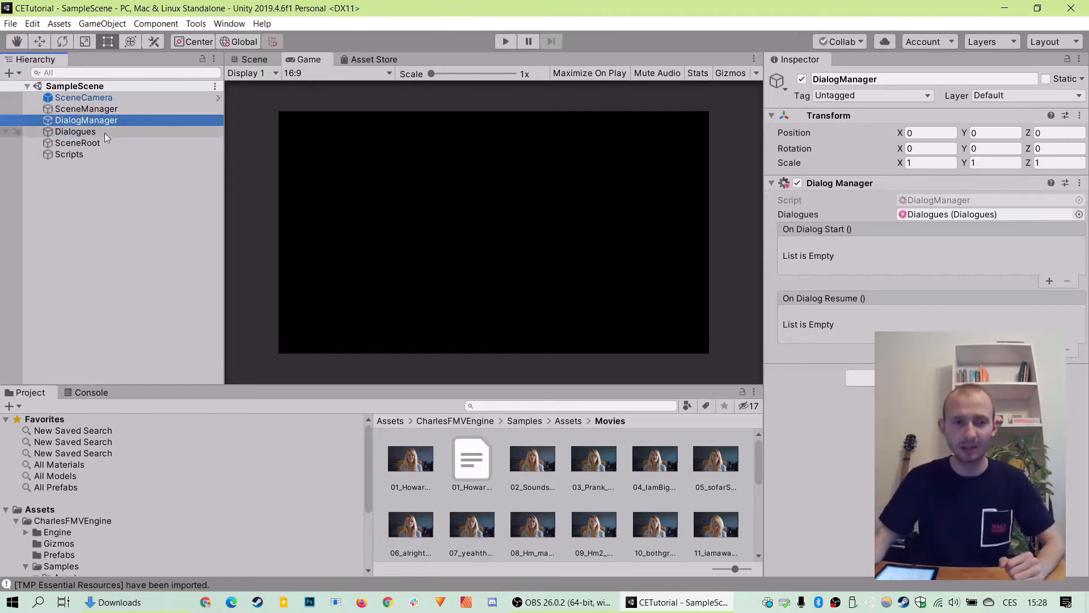
{"action": "left_click", "coordinate": [75, 132]}
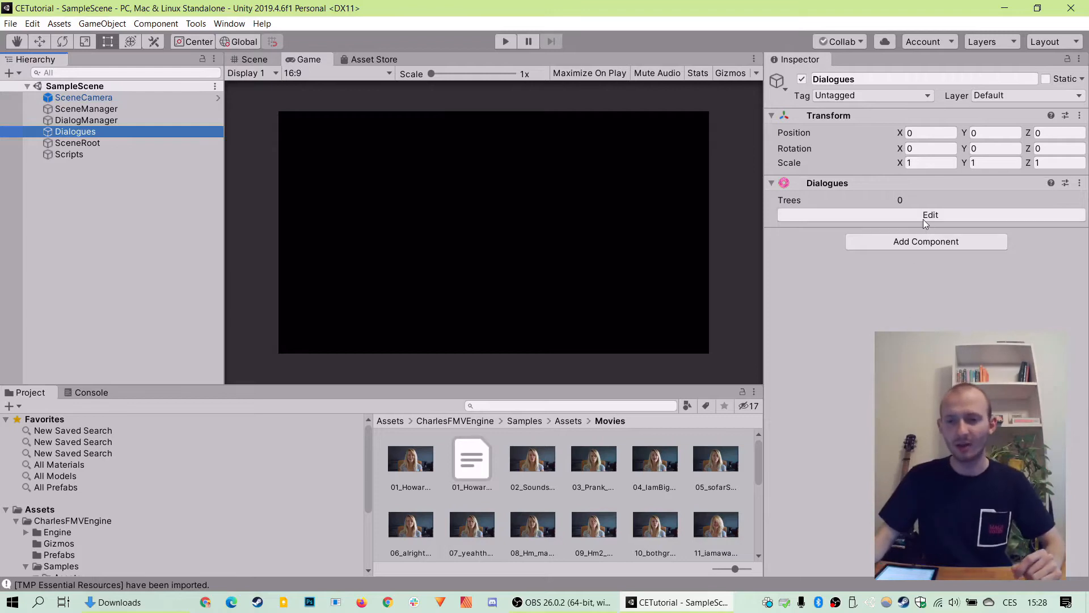
Step: Create a new dialogue tree named Tree1 in the Dialog Editor, holding only a Start node
{"action": "left_click", "coordinate": [930, 214]}
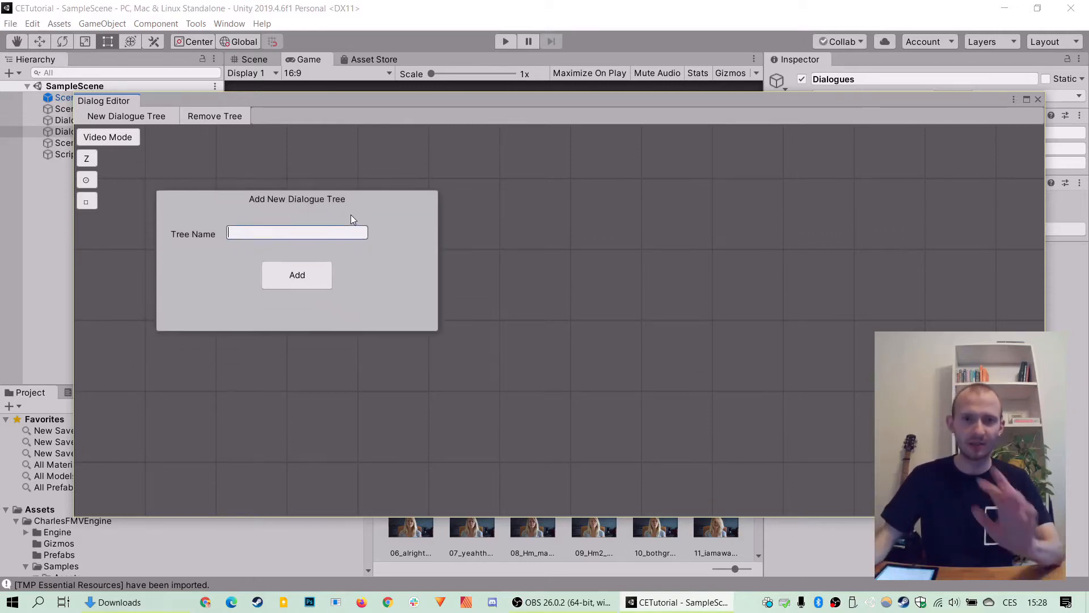
{"action": "type", "text": "Tre"}
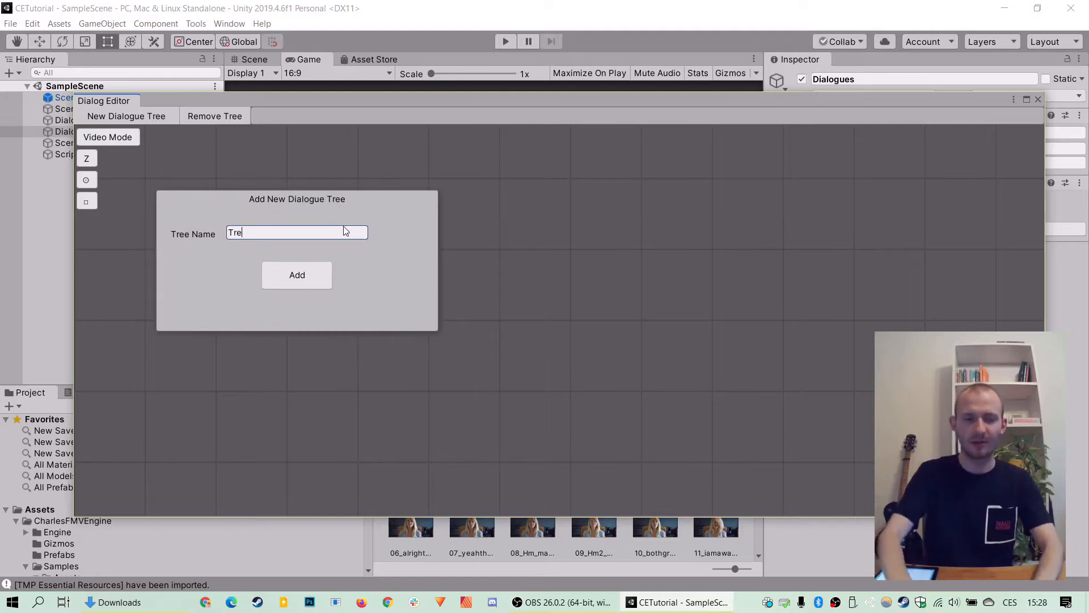
{"action": "left_click", "coordinate": [297, 274]}
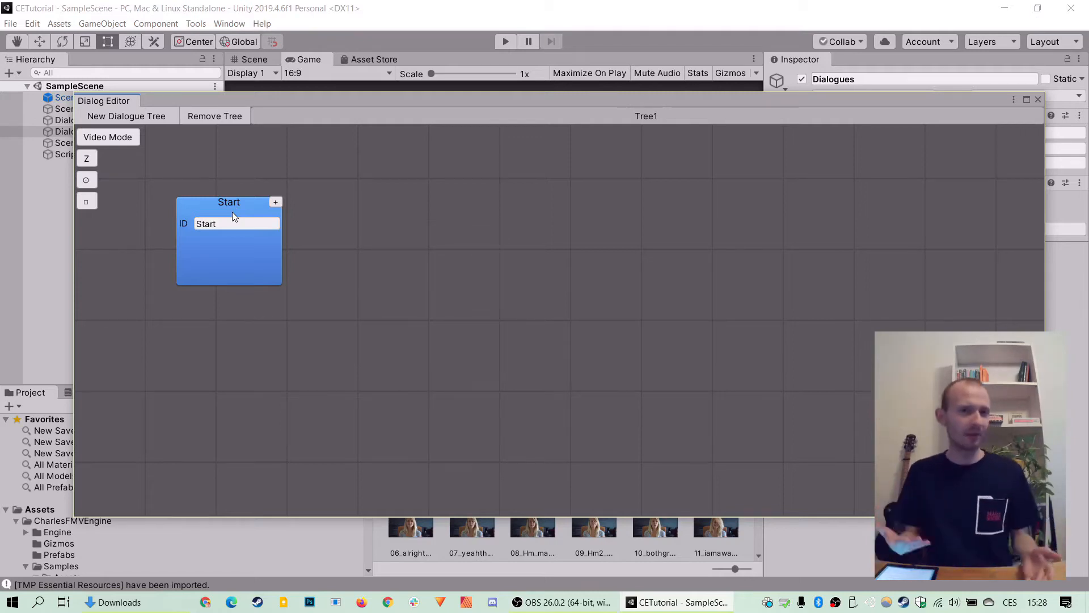
{"action": "mouse_move", "coordinate": [259, 195]}
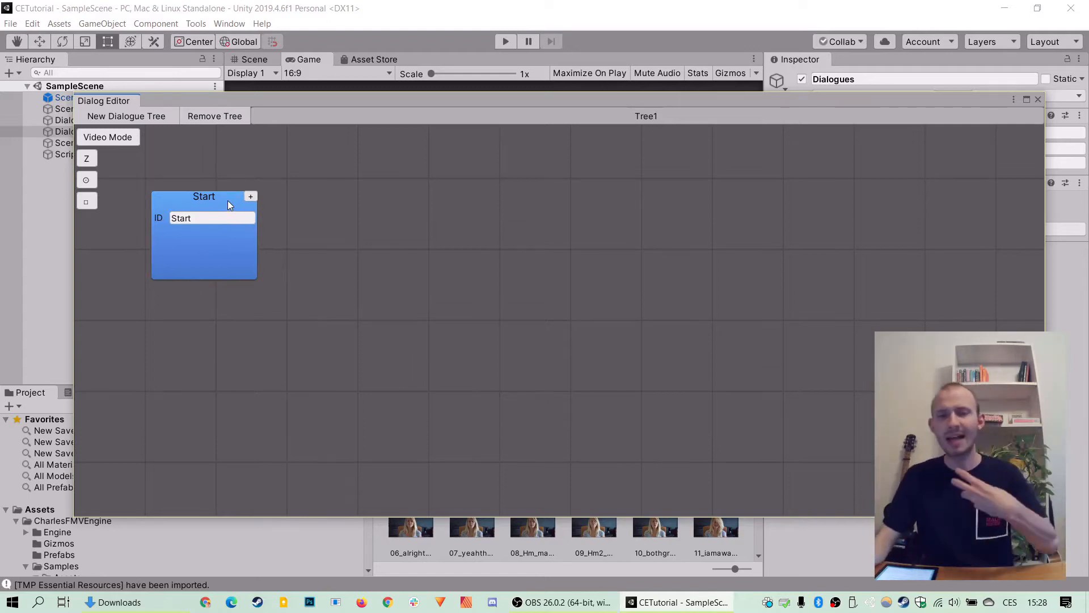
{"action": "mouse_move", "coordinate": [222, 193]}
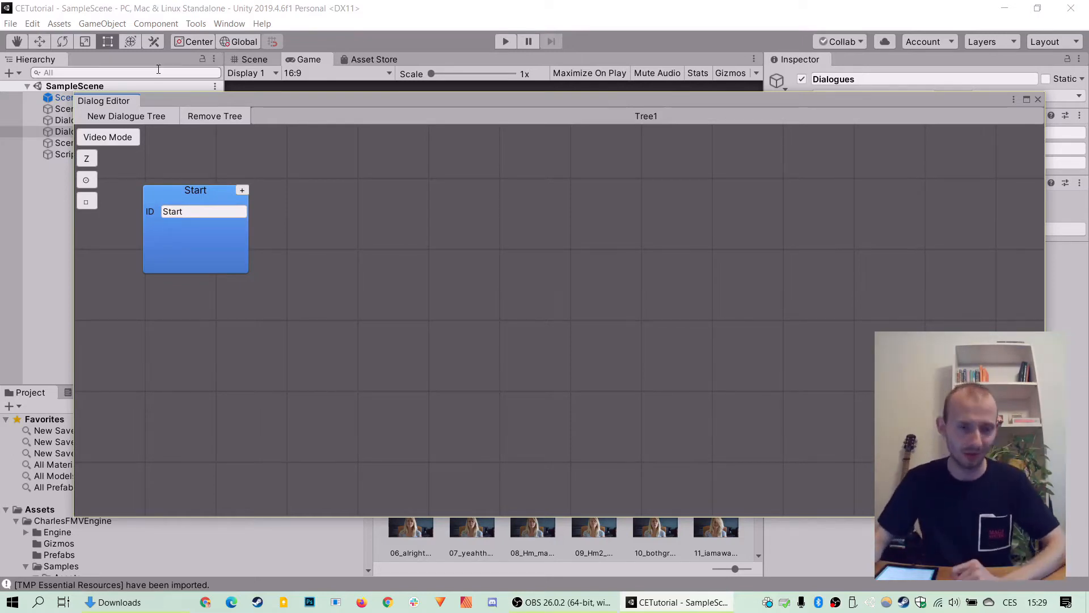
Step: Chain a Video node after Start and a second Video node after the first, no clips yet
{"action": "left_click", "coordinate": [242, 190]}
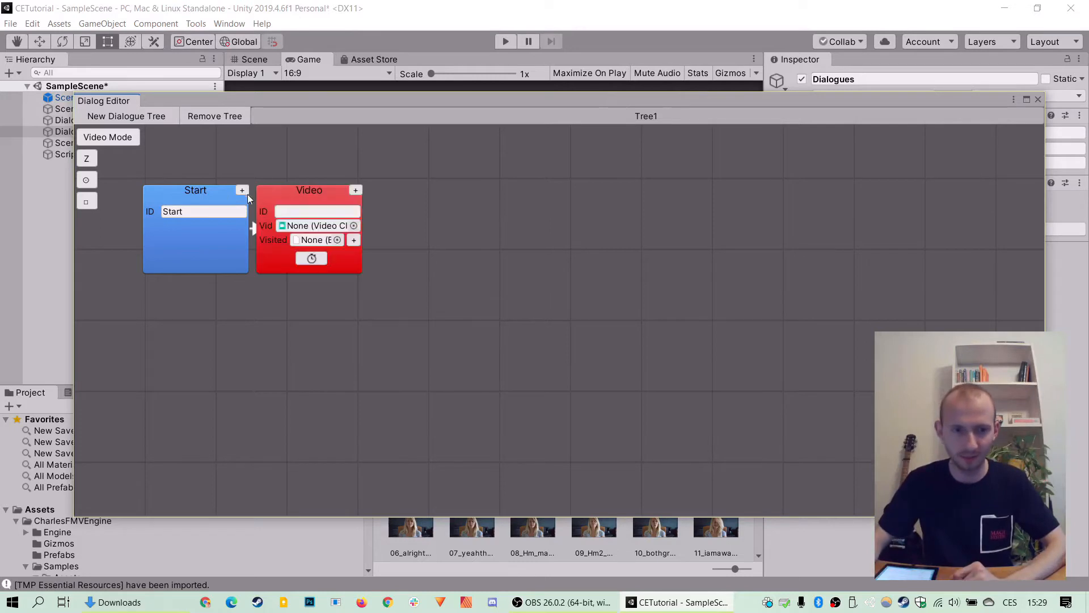
{"action": "left_click_drag", "start_coordinate": [309, 191], "coordinate": [317, 185]}
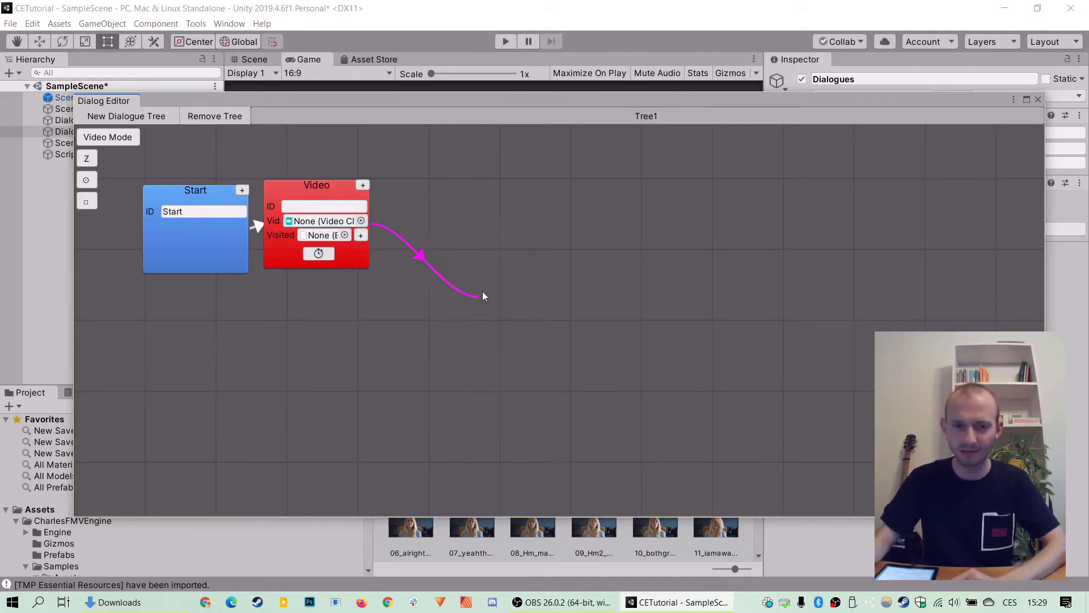
{"action": "left_click", "coordinate": [485, 295]}
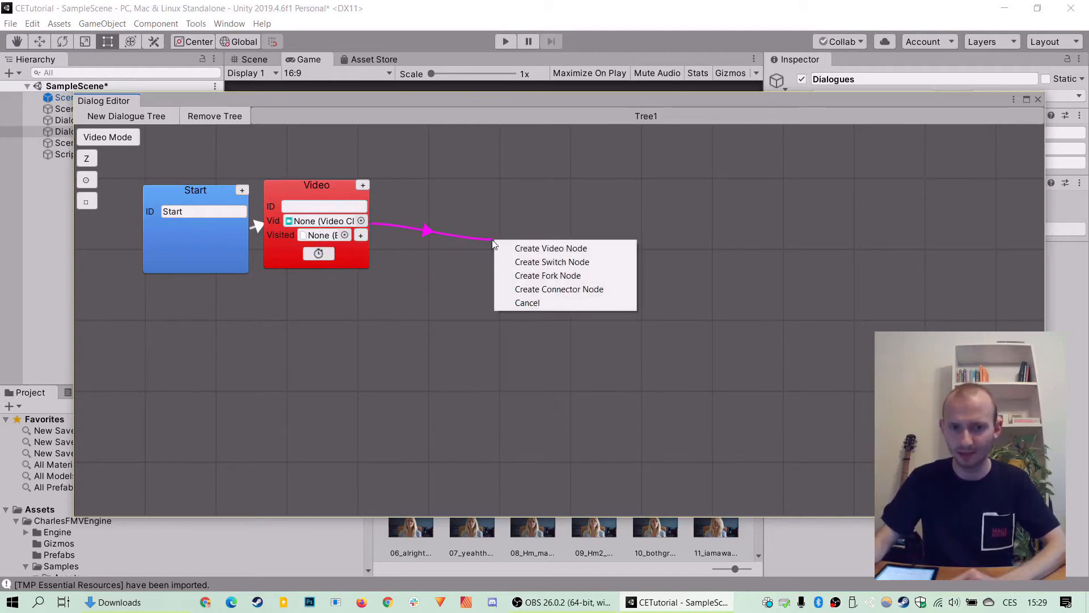
{"action": "mouse_move", "coordinate": [552, 248]}
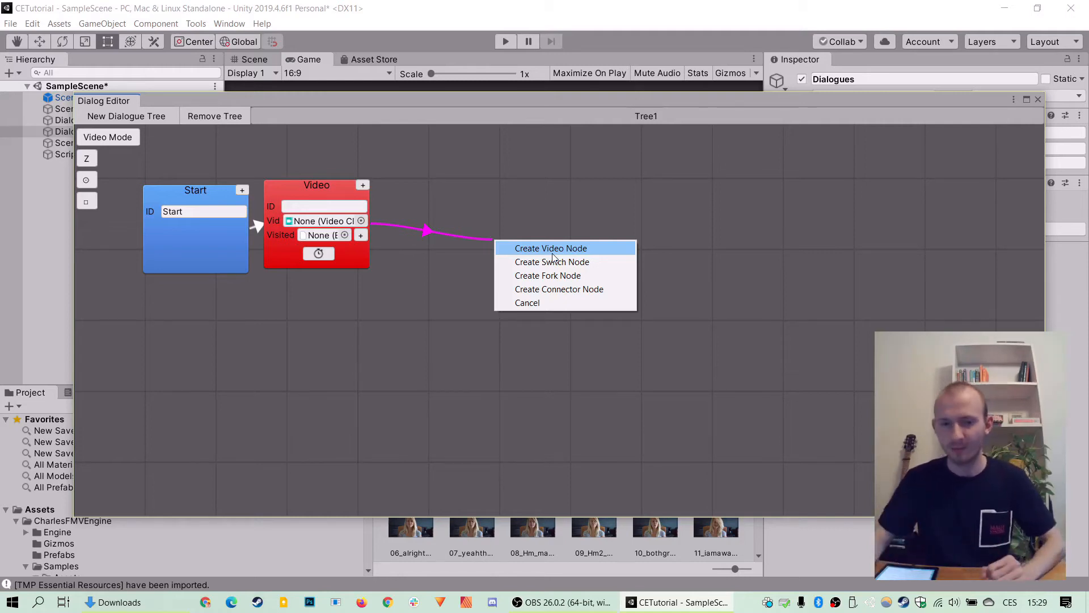
{"action": "left_click", "coordinate": [551, 248]}
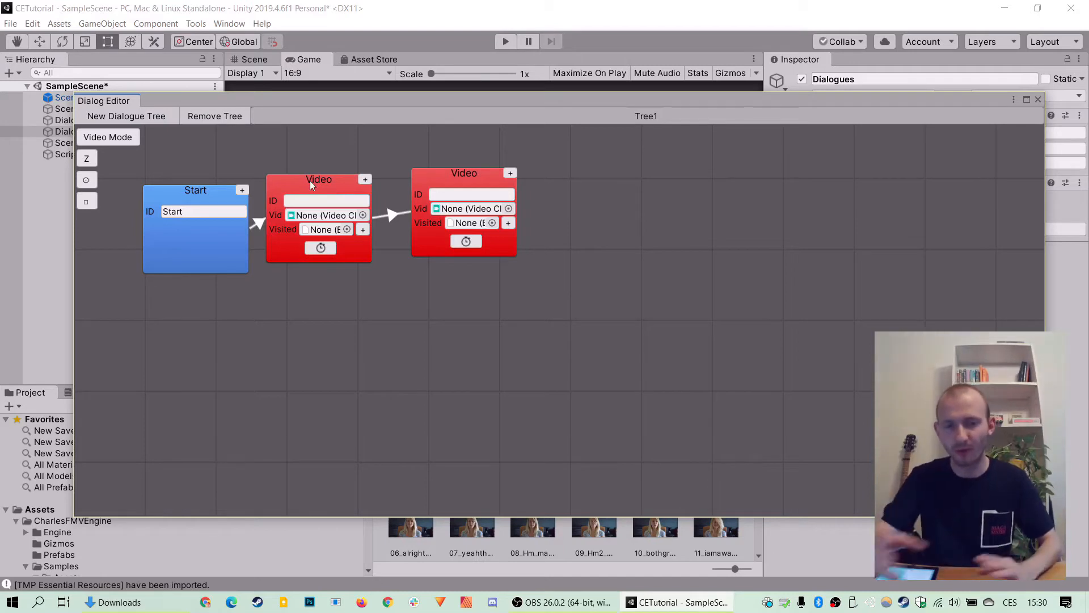
{"action": "mouse_move", "coordinate": [314, 223]}
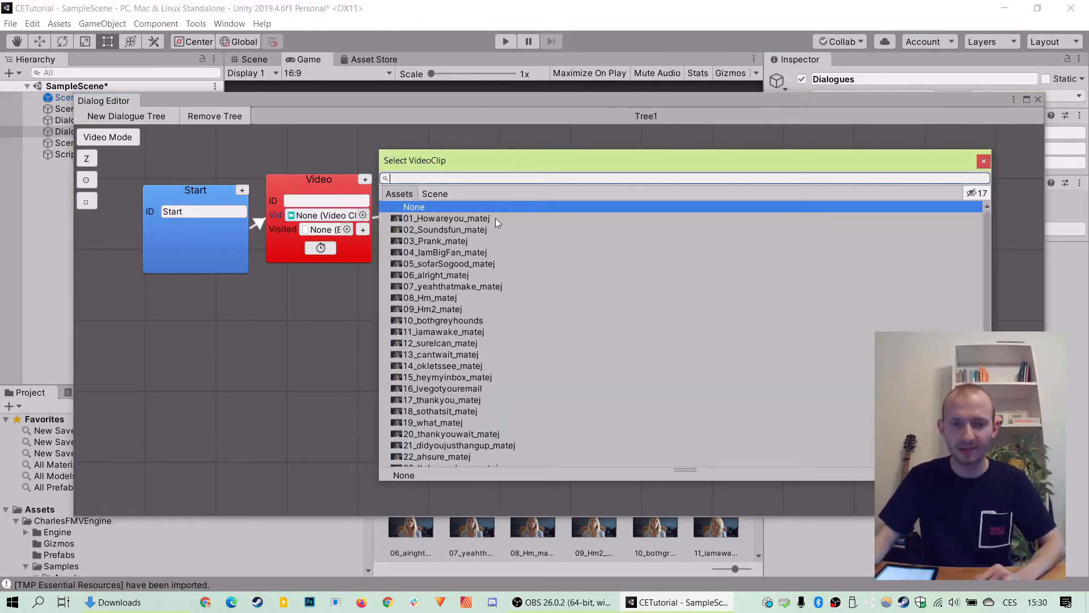
{"action": "mouse_move", "coordinate": [497, 230]}
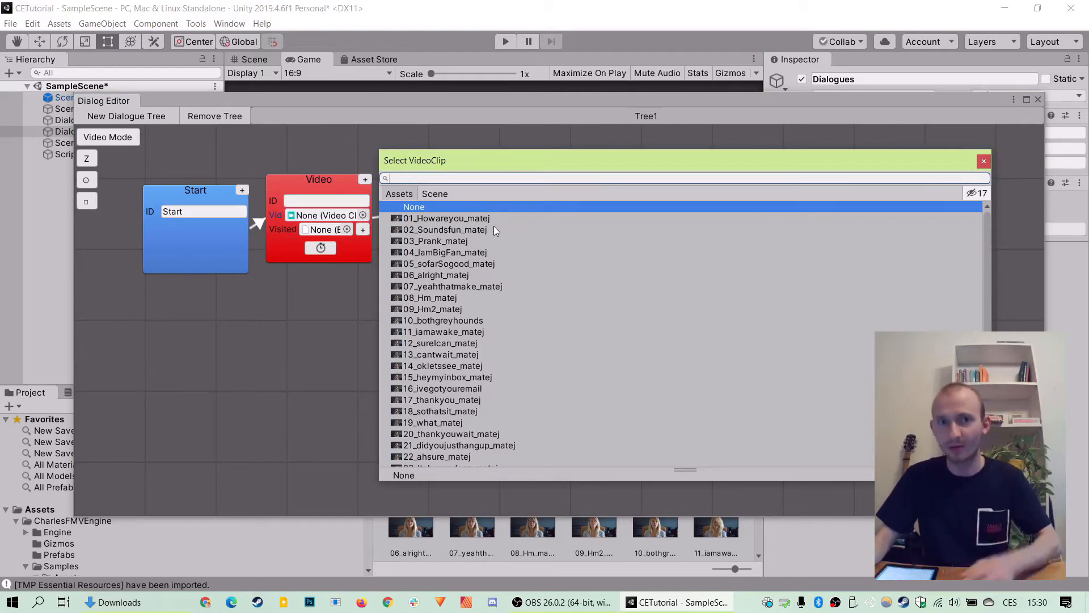
{"action": "mouse_move", "coordinate": [487, 230]}
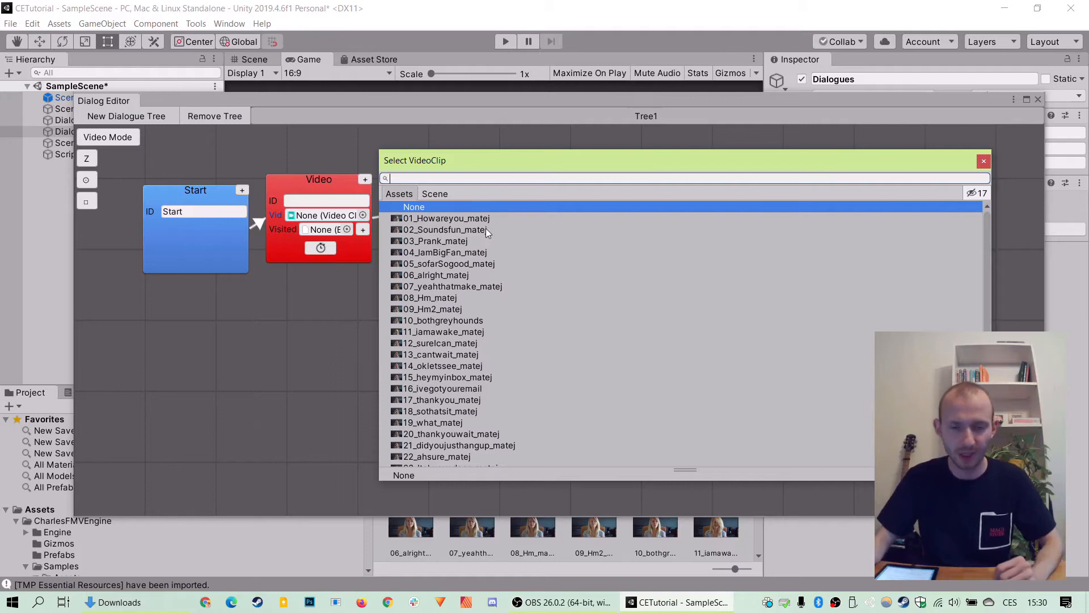
Step: Assign clips 01_Howareyou_matej and 03_Prank_matej to the two video nodes and close the editor
{"action": "left_click", "coordinate": [445, 218]}
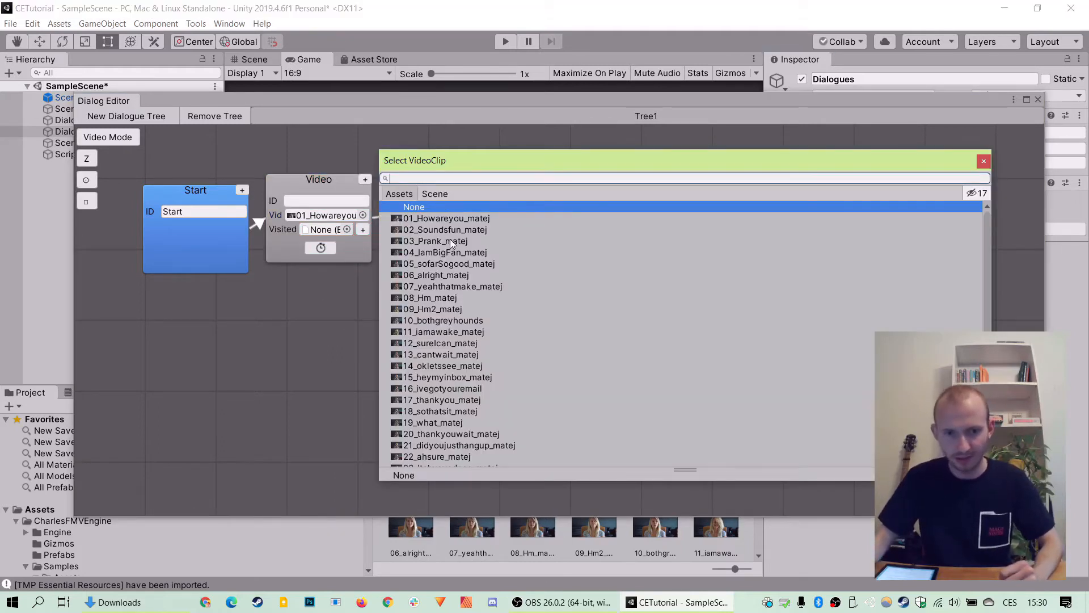
{"action": "left_click", "coordinate": [436, 241]}
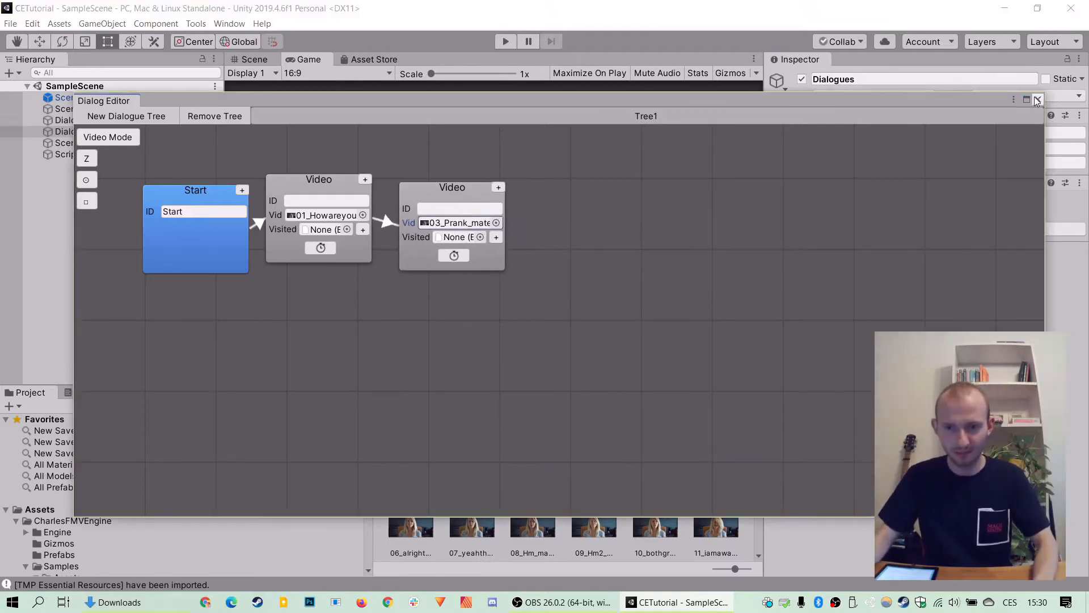
{"action": "left_click", "coordinate": [1038, 100]}
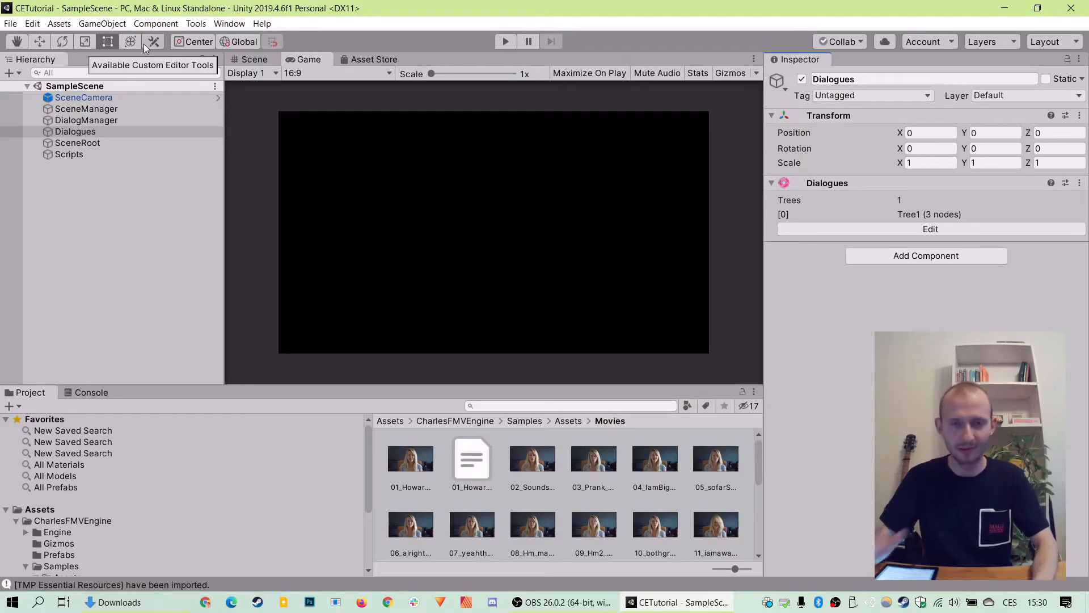
{"action": "mouse_move", "coordinate": [316, 64]}
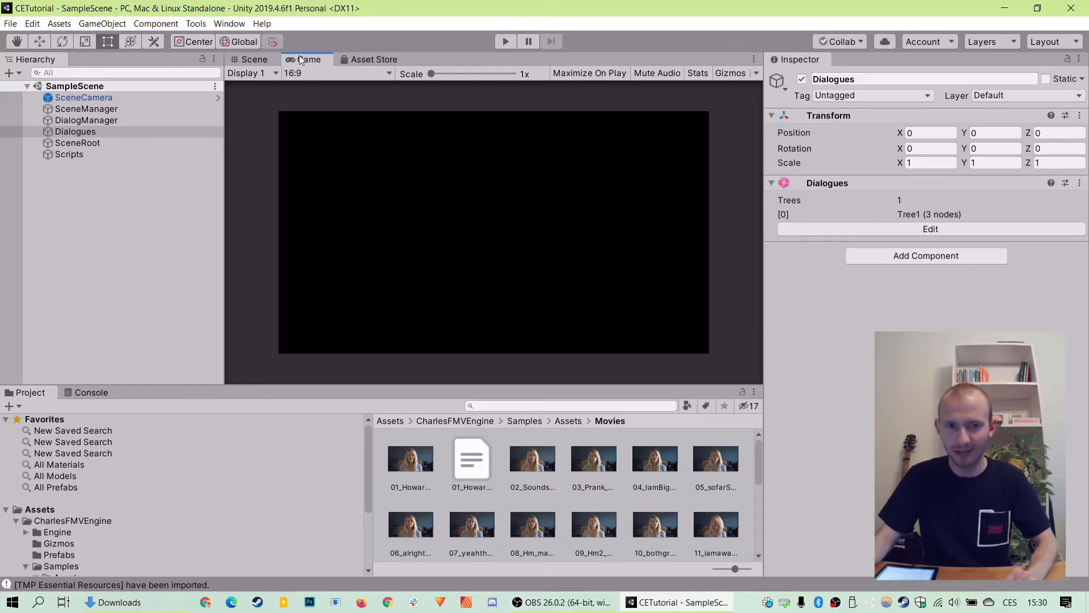
Step: Play-test the tree in the Game view until 'Dialog End', stop, and reopen Tree1 for editing
{"action": "left_click", "coordinate": [505, 41]}
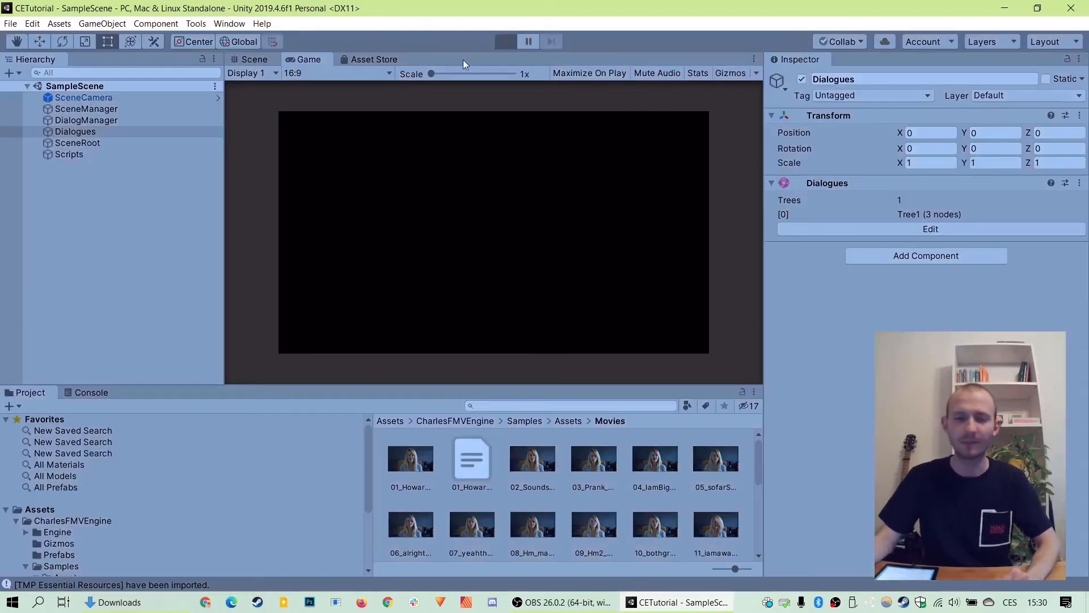
{"action": "left_click", "coordinate": [505, 41]}
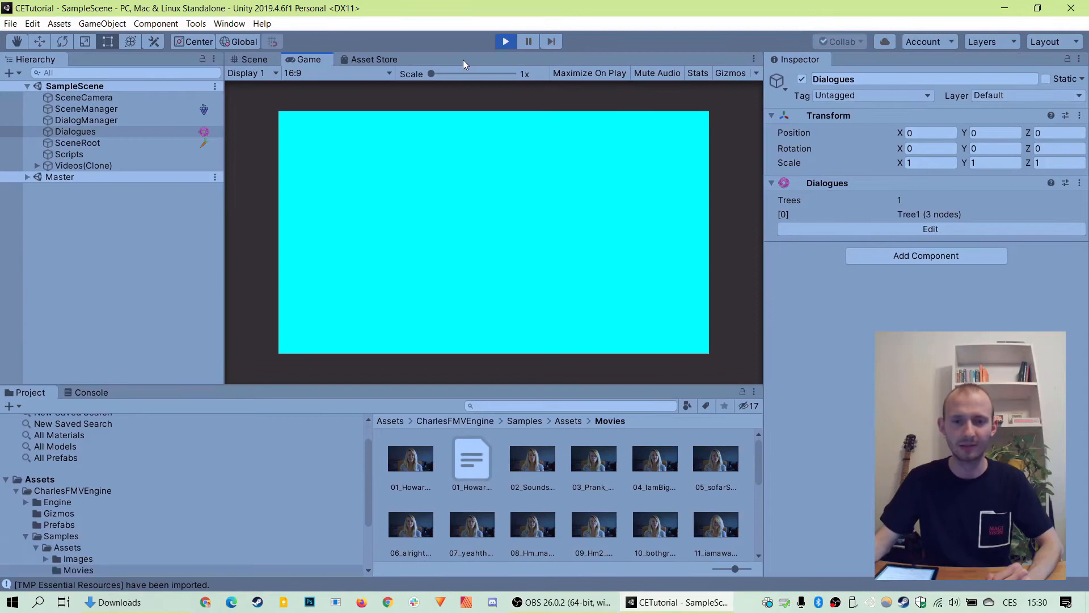
{"action": "left_click", "coordinate": [507, 41]}
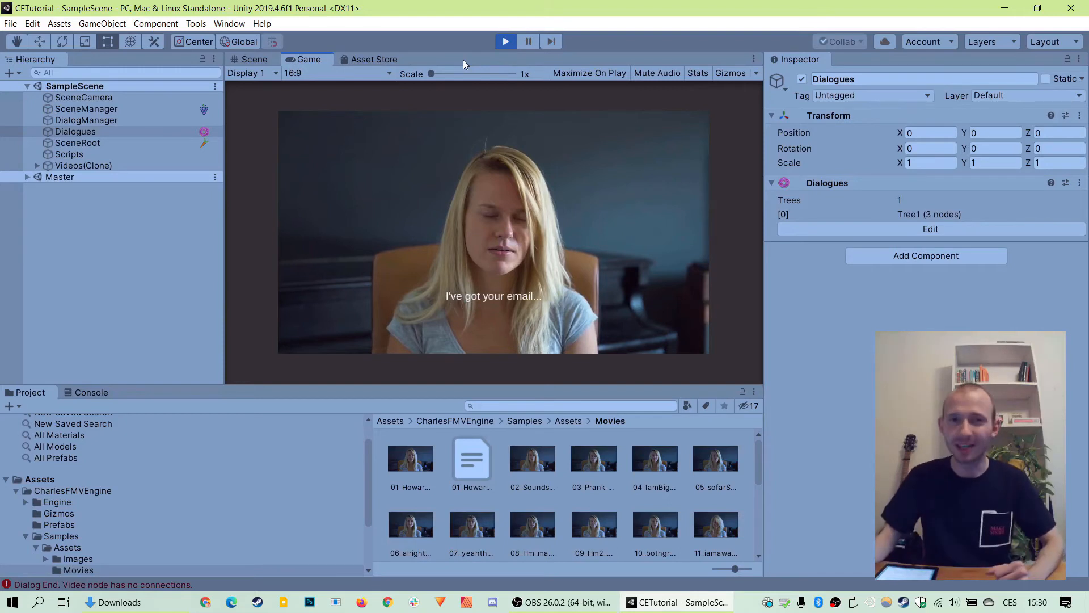
{"action": "left_click", "coordinate": [505, 41]}
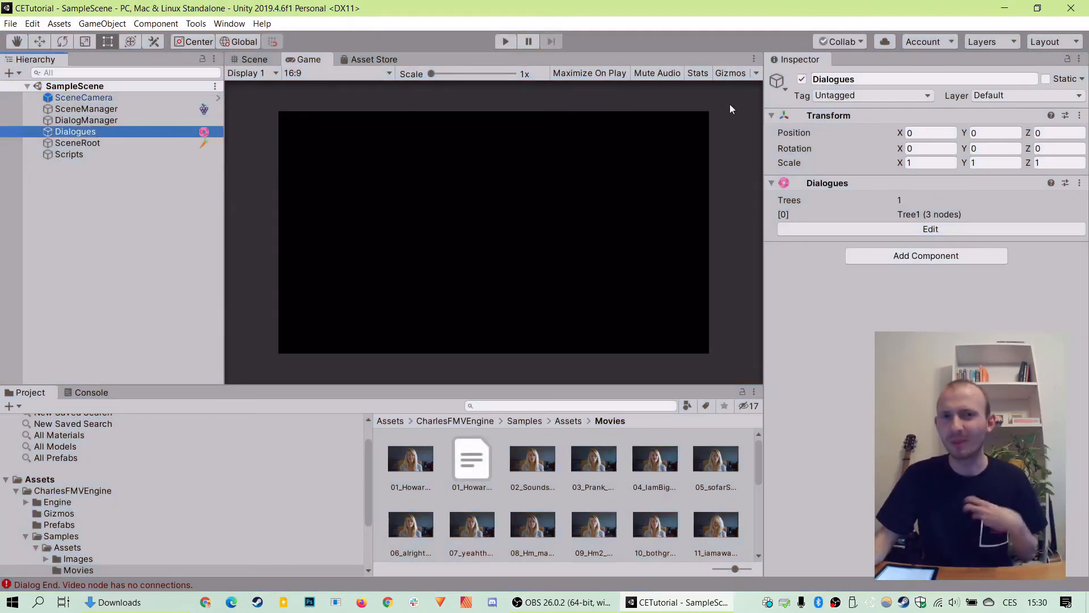
{"action": "left_click", "coordinate": [931, 228]}
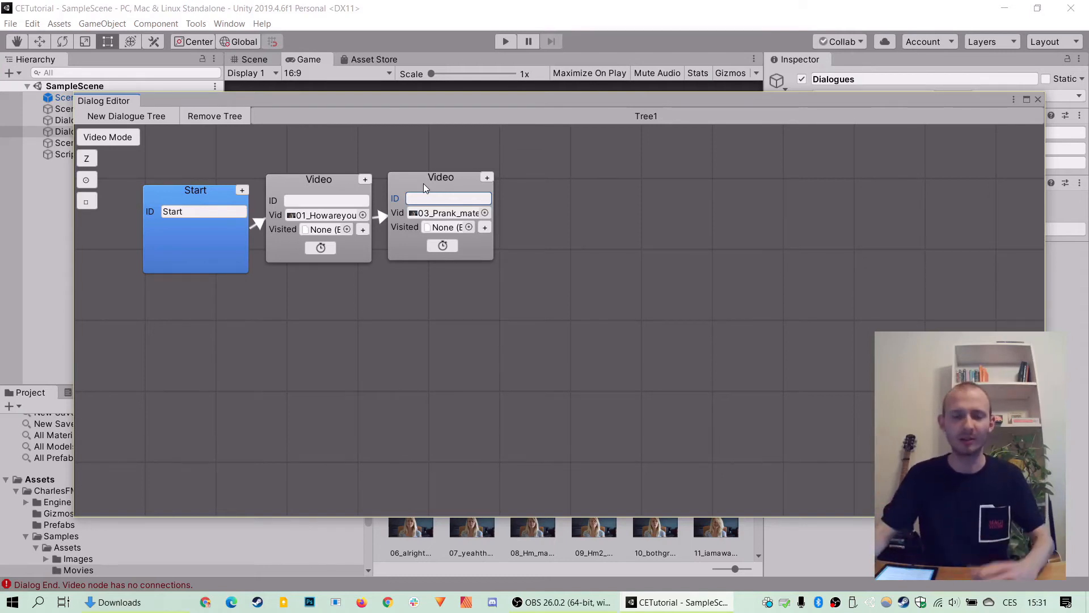
Step: Connect the second video node to a new Fork node and browse the clip picker for prostoj1_02102020
{"action": "right_click", "coordinate": [440, 202]}
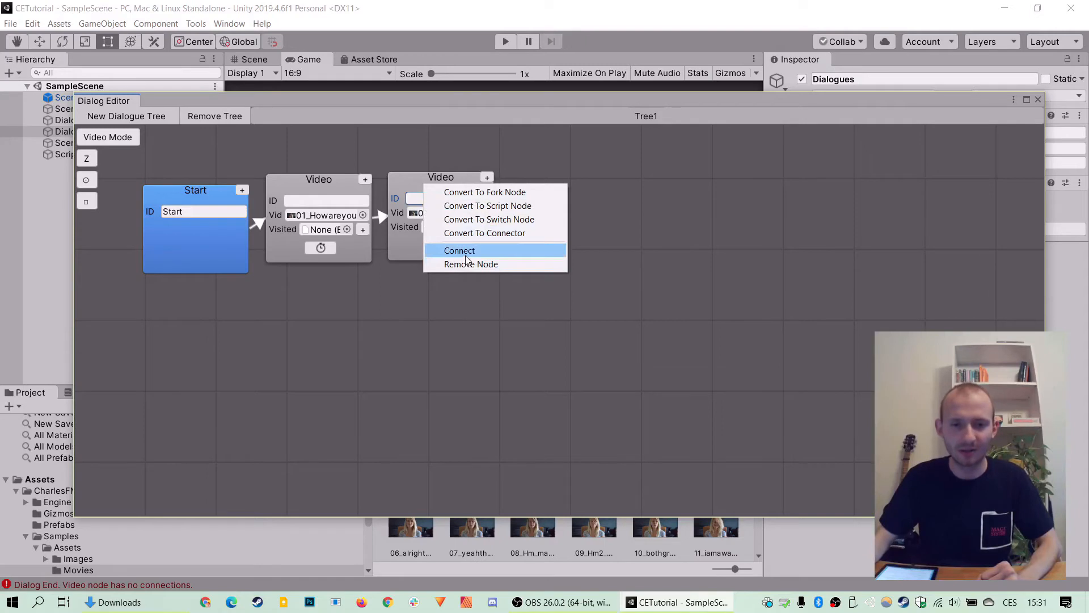
{"action": "left_click", "coordinate": [459, 250]}
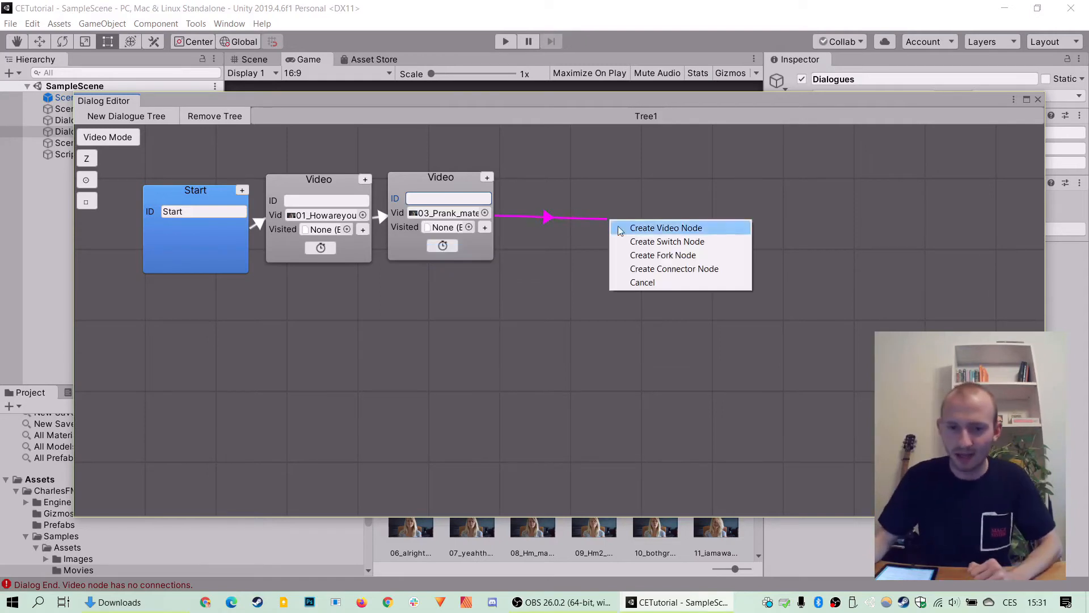
{"action": "left_click", "coordinate": [661, 255]}
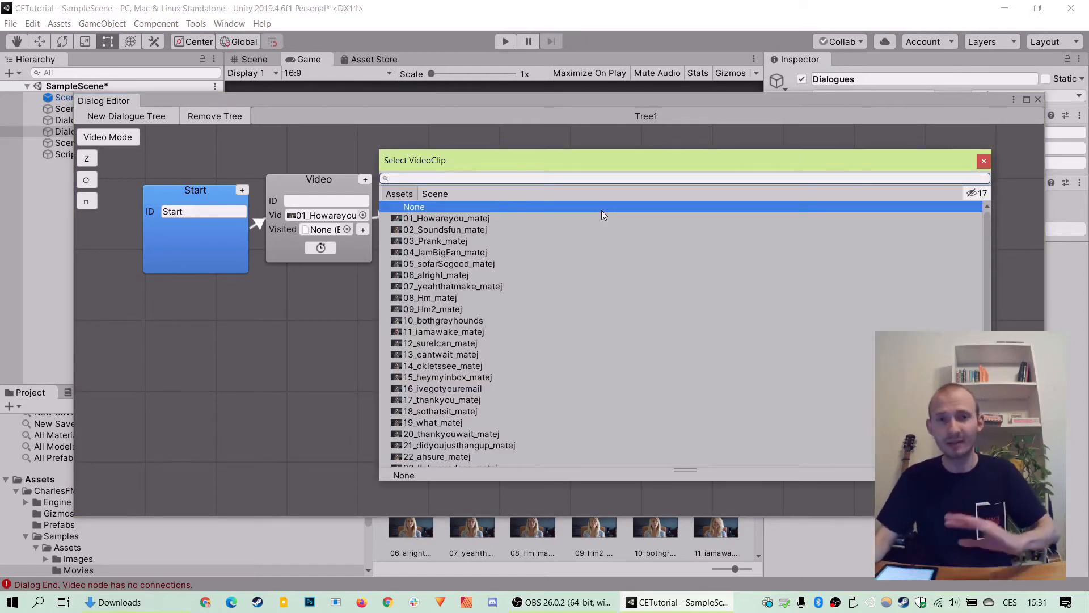
{"action": "scroll", "scroll_direction": "down", "scroll_amount": 3}
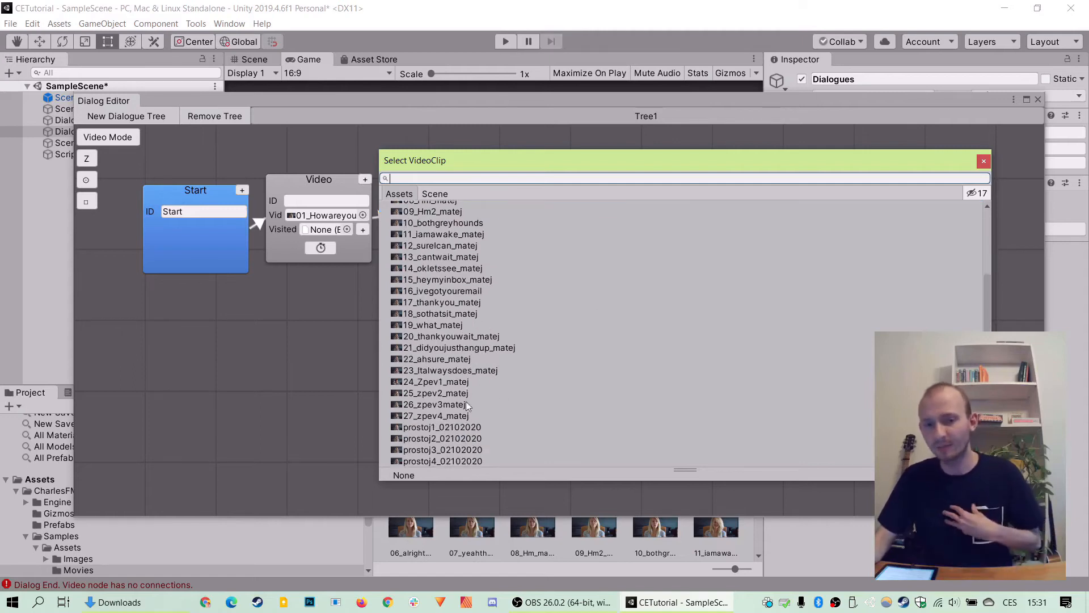
{"action": "mouse_move", "coordinate": [479, 377]}
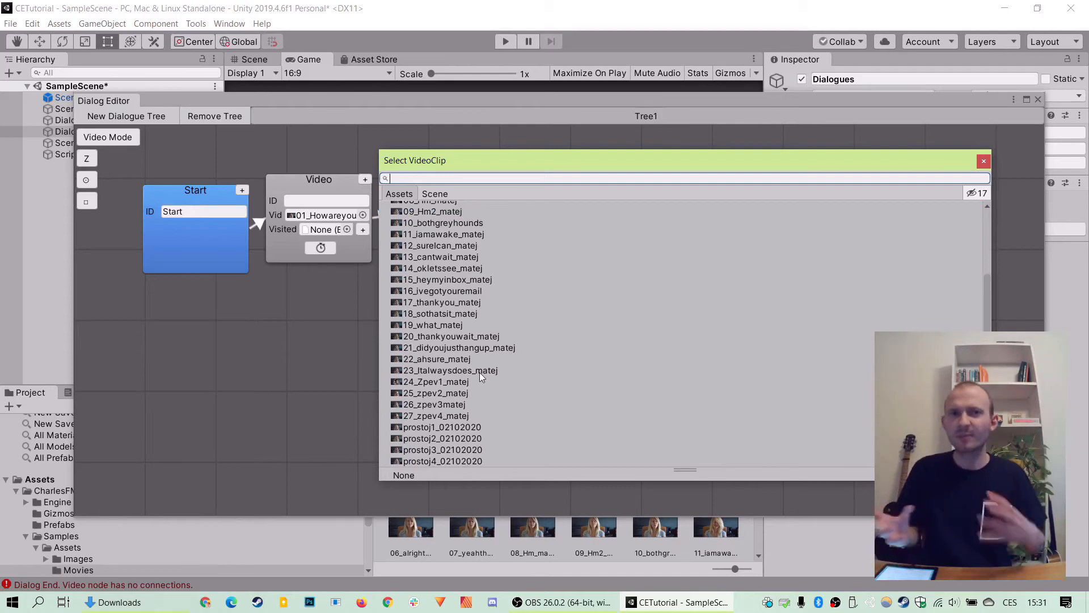
{"action": "mouse_move", "coordinate": [476, 376]}
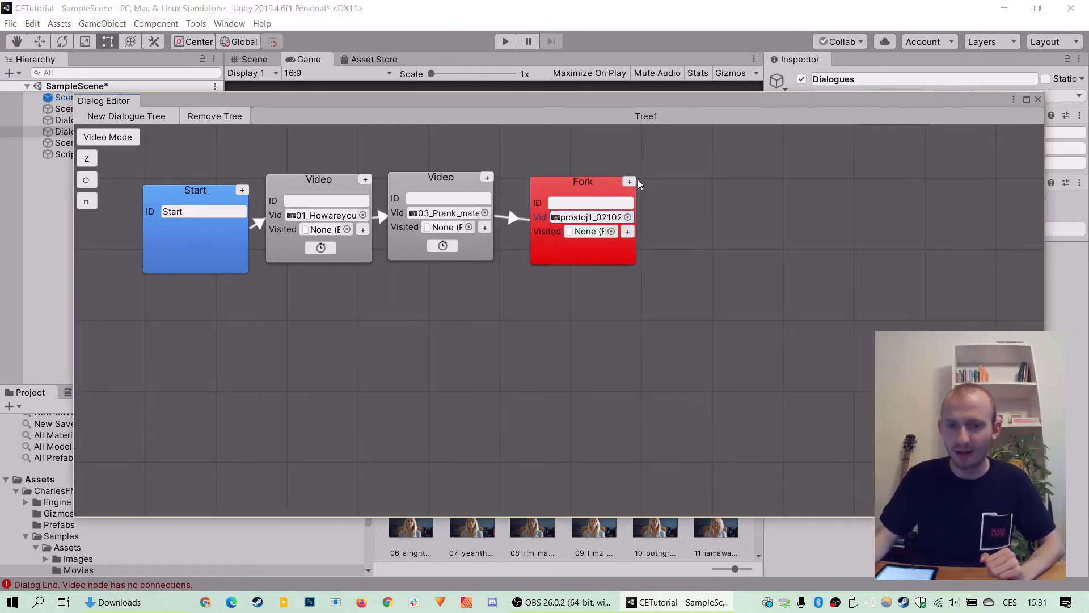
Step: Set the order-0 answer text to "No, it's serious, please!"
{"action": "left_click", "coordinate": [629, 181]}
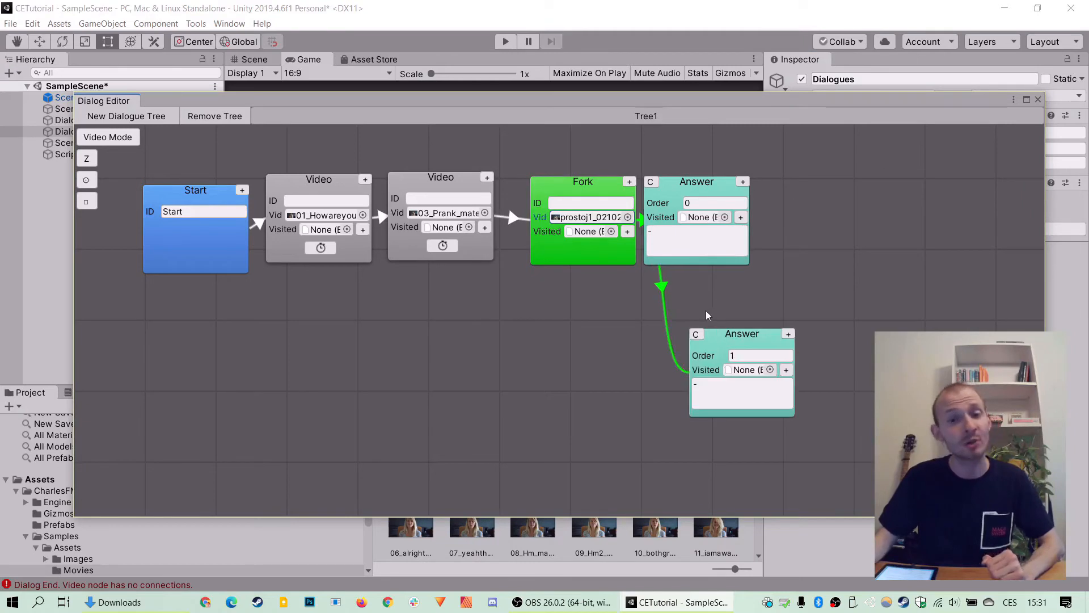
{"action": "mouse_move", "coordinate": [713, 319]}
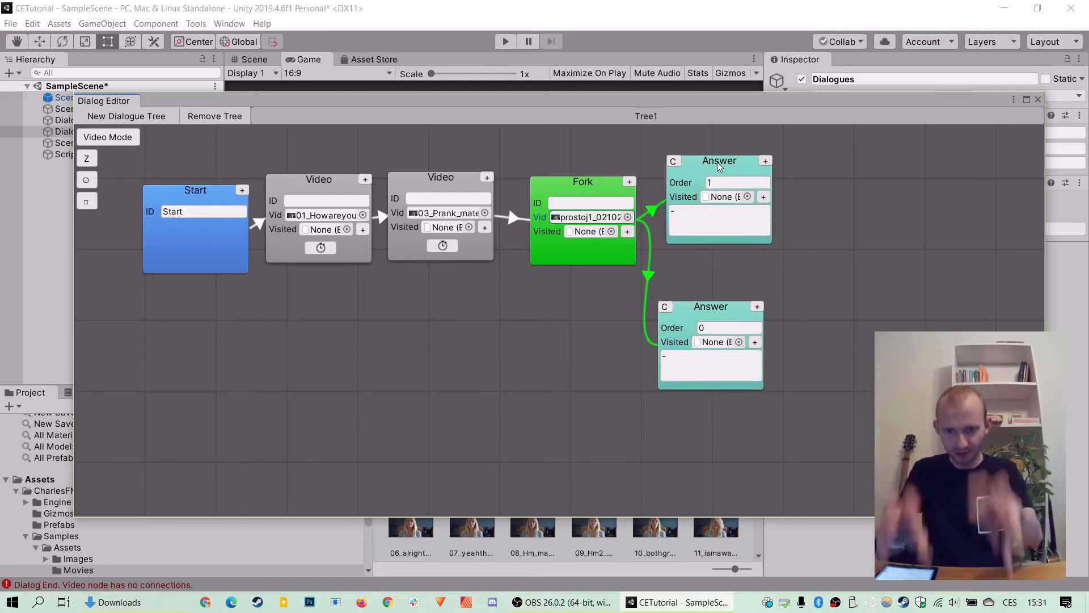
{"action": "left_click", "coordinate": [710, 366]}
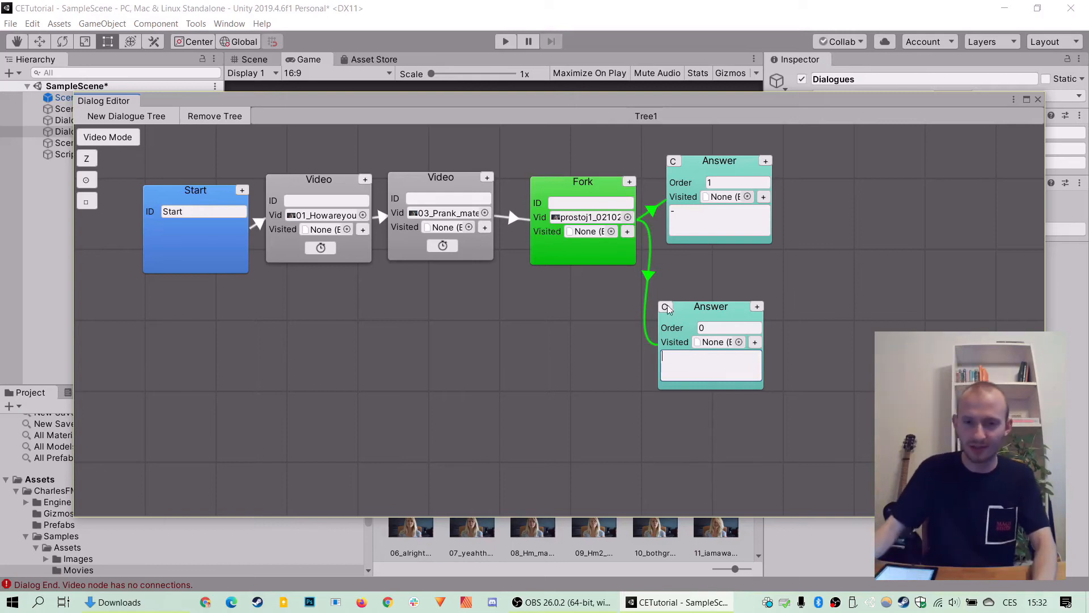
{"action": "type", "text": "No, it's ser"}
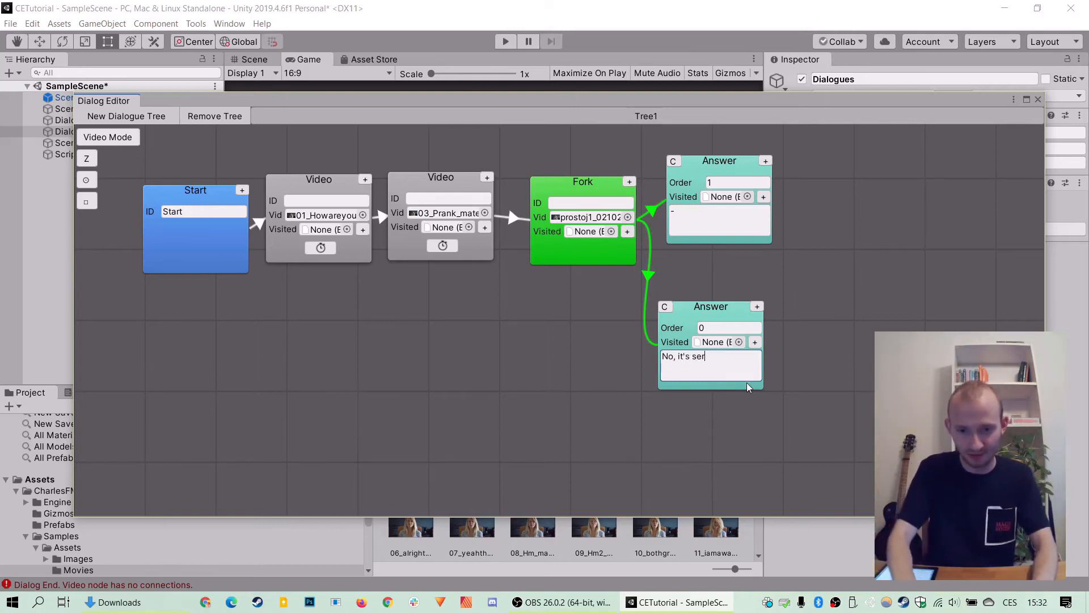
{"action": "type", "text": "ious, please!"}
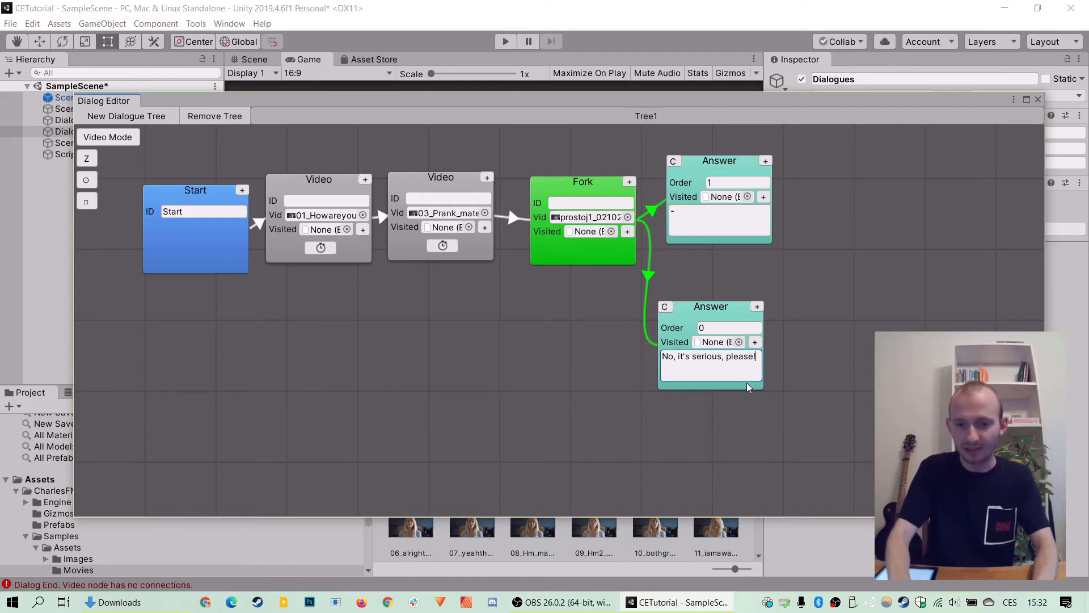
Step: Set the order-1 answer to "Yes, it's a prank, but I still want to make a great FMV game"
{"action": "type", "text": "Y"}
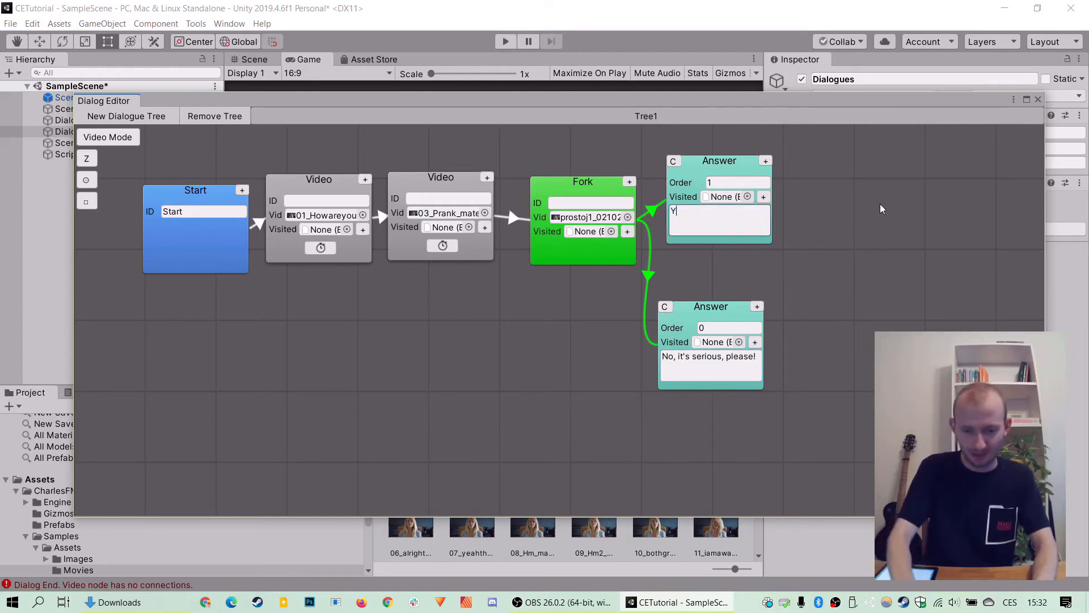
{"action": "type", "text": "Yes, it's a prank, b"}
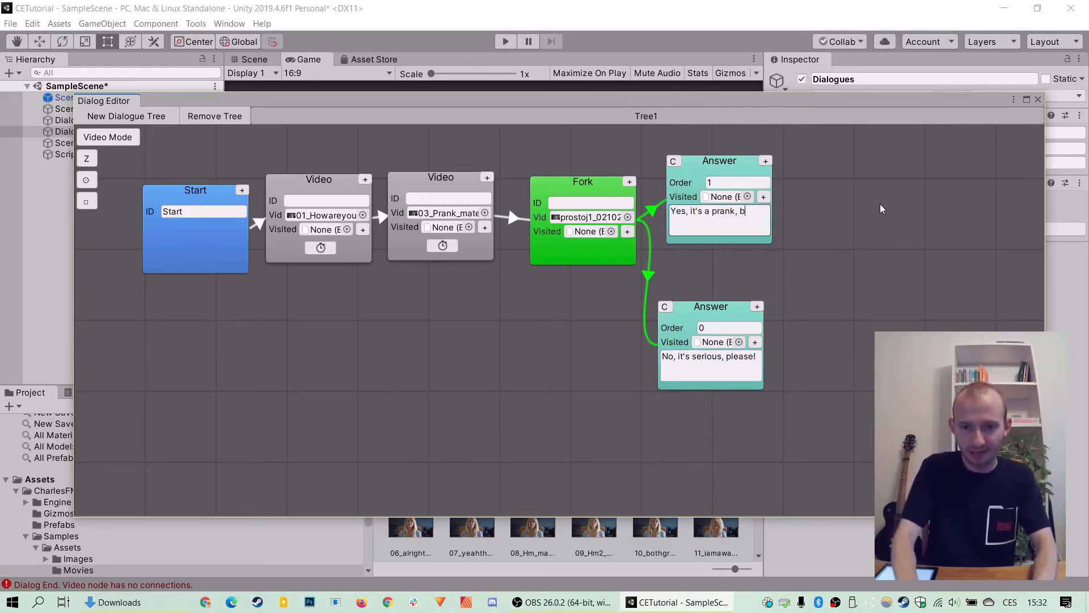
{"action": "type", "text": "rank, but I still want to"}
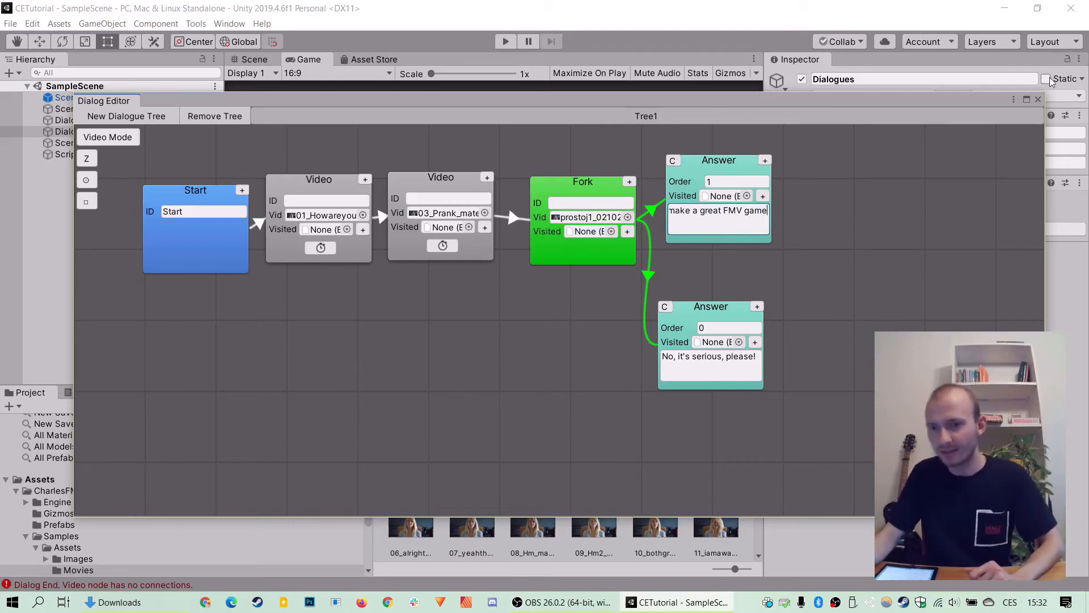
Step: Play-test the dialogue with the Game view maximized until both fork answers appear over the video
{"action": "left_click", "coordinate": [505, 41]}
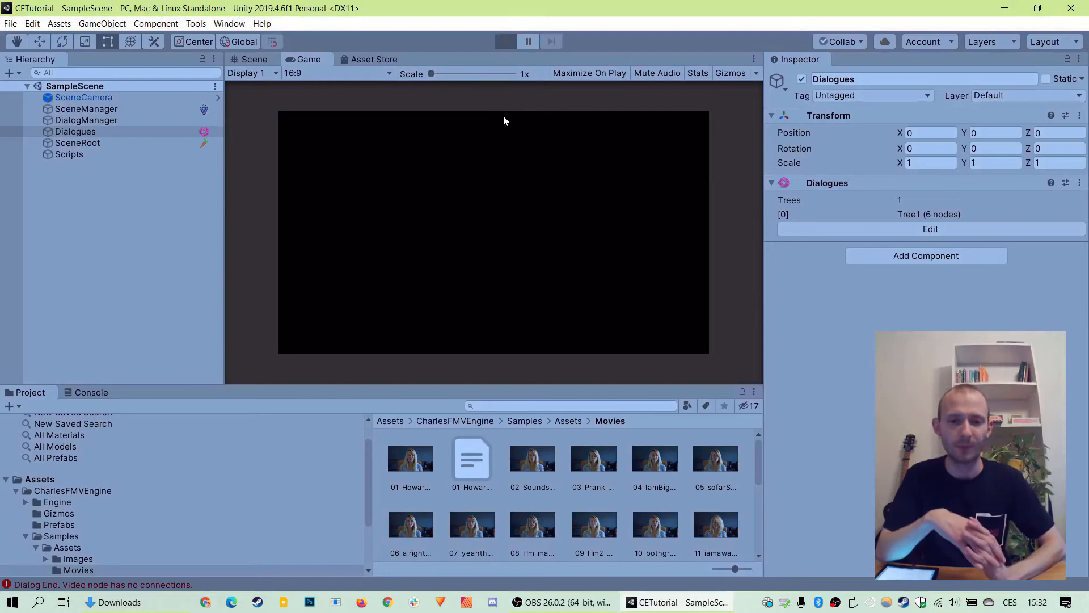
{"action": "left_click", "coordinate": [505, 41]}
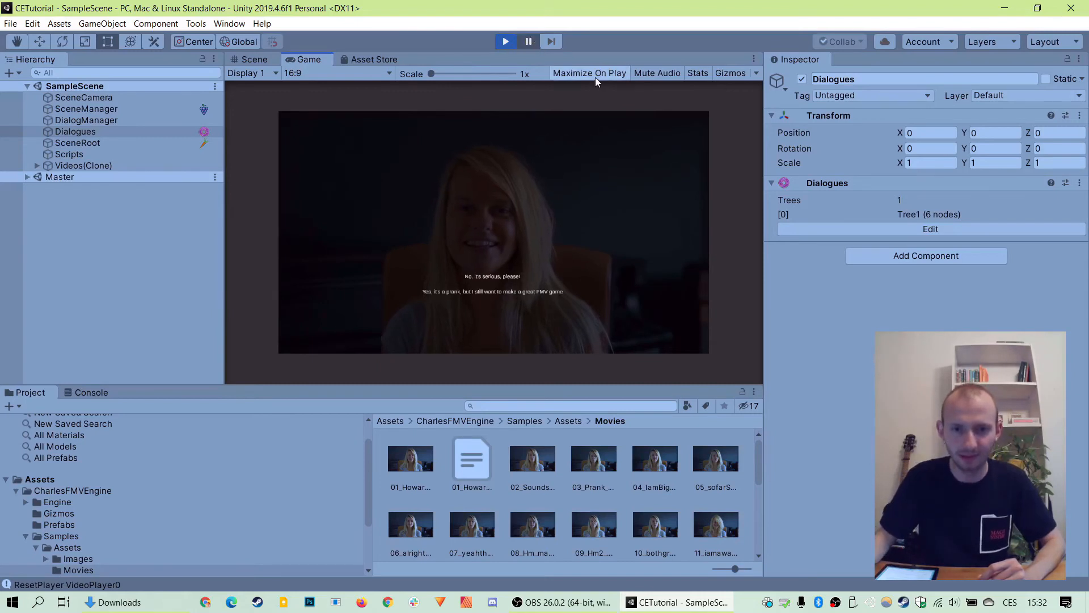
{"action": "left_click", "coordinate": [589, 72]}
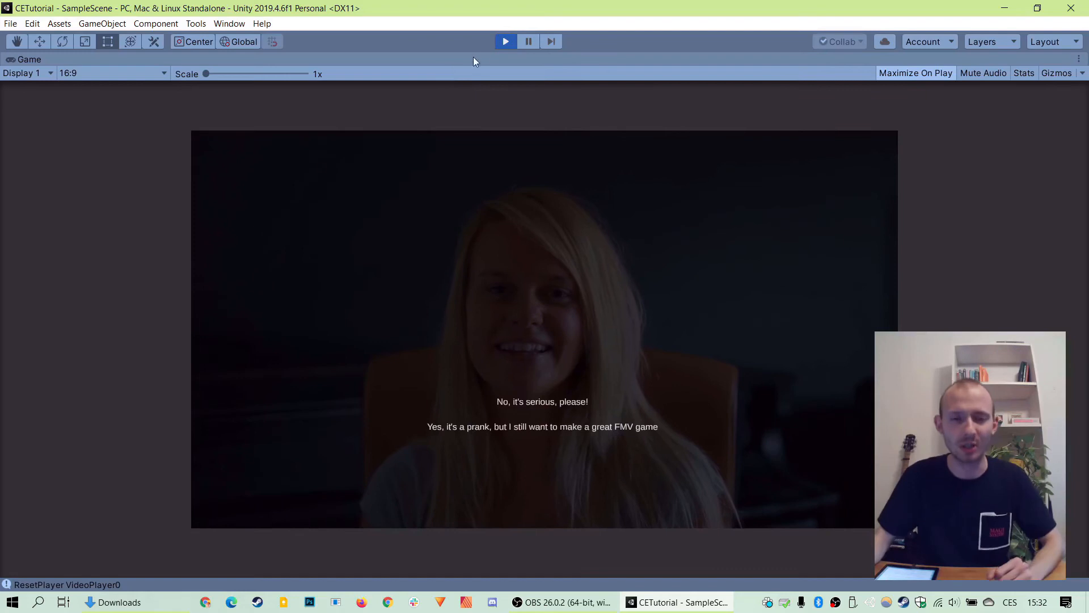
Step: Stop play, return to the Dialogues editor and assign clip 06_alright to the prank answer's video node
{"action": "left_click", "coordinate": [505, 41]}
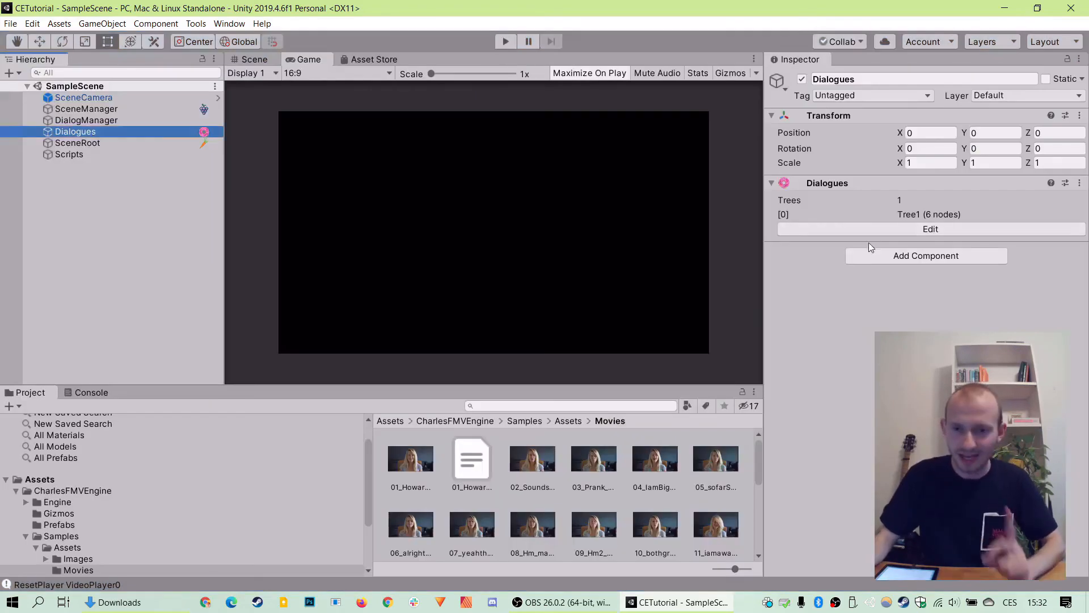
{"action": "left_click", "coordinate": [929, 228]}
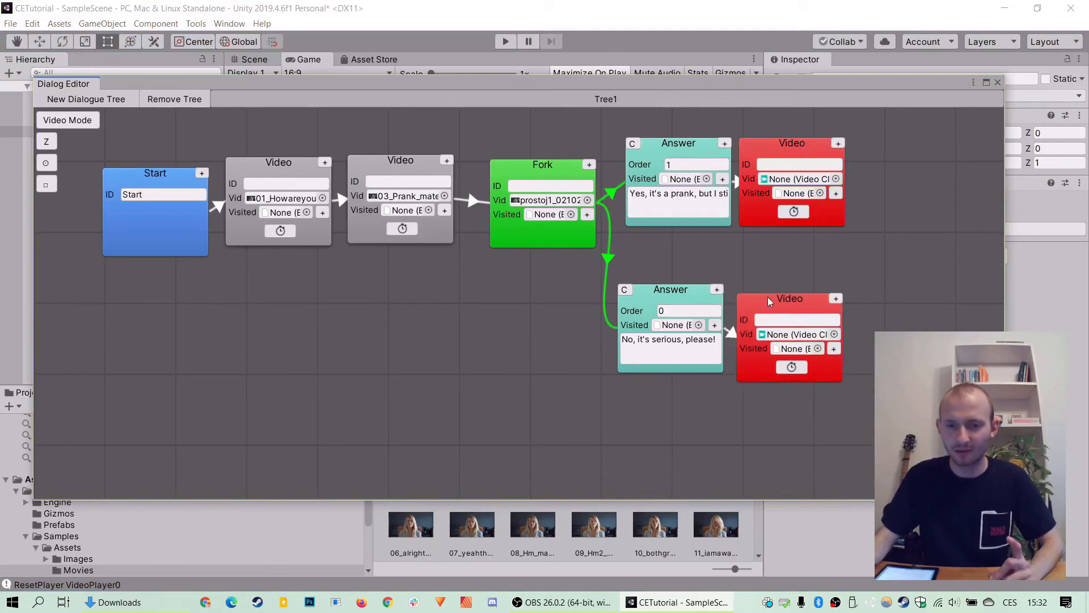
{"action": "left_click", "coordinate": [795, 334]}
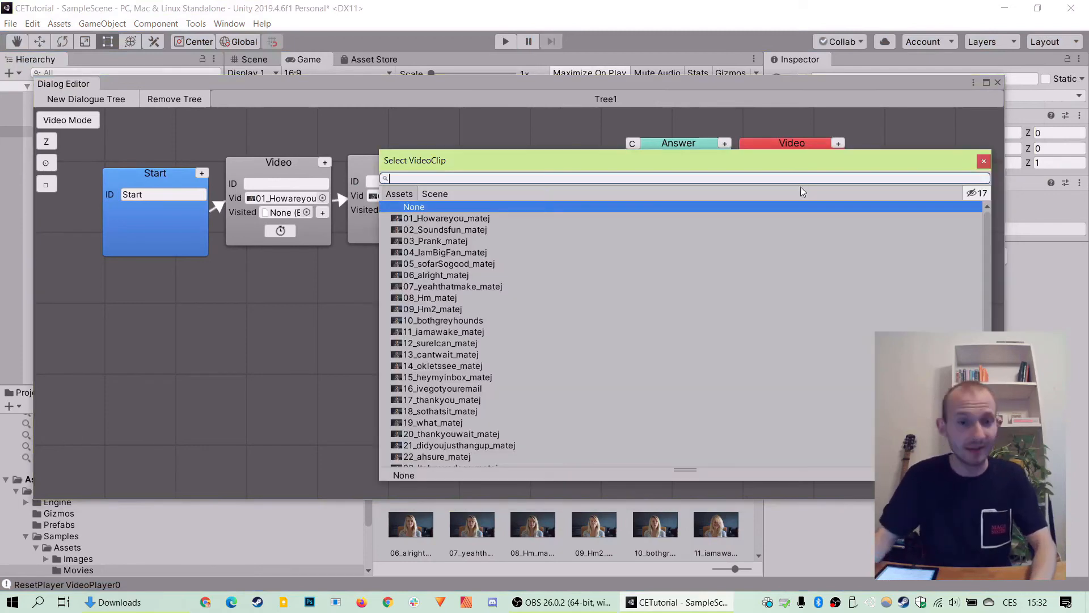
{"action": "left_click", "coordinate": [436, 275]}
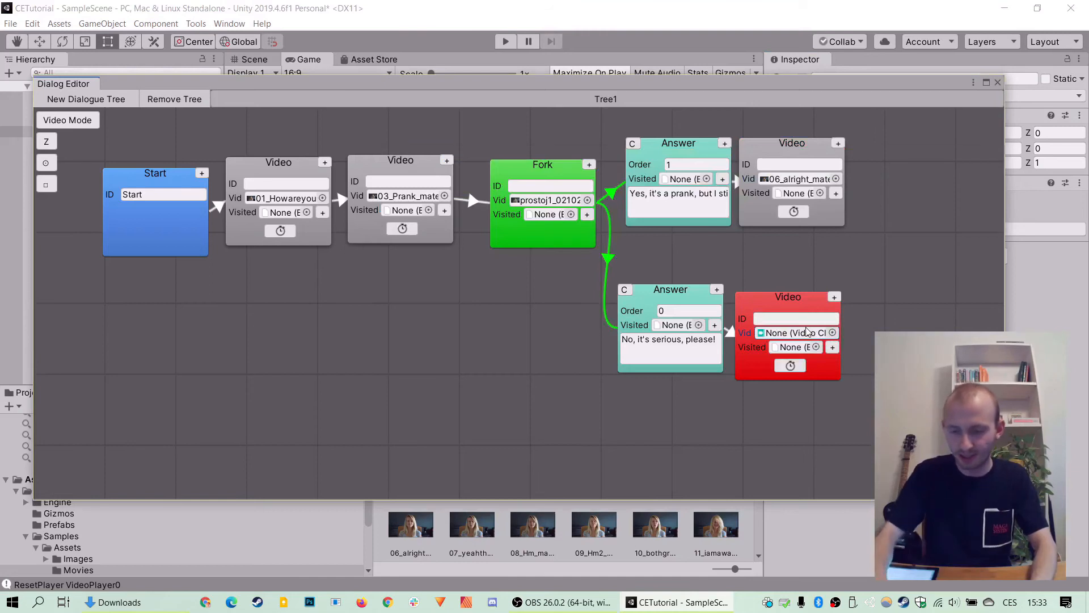
Step: Assign clip 07_yeahthat to the serious answer's video node
{"action": "left_click", "coordinate": [795, 332]}
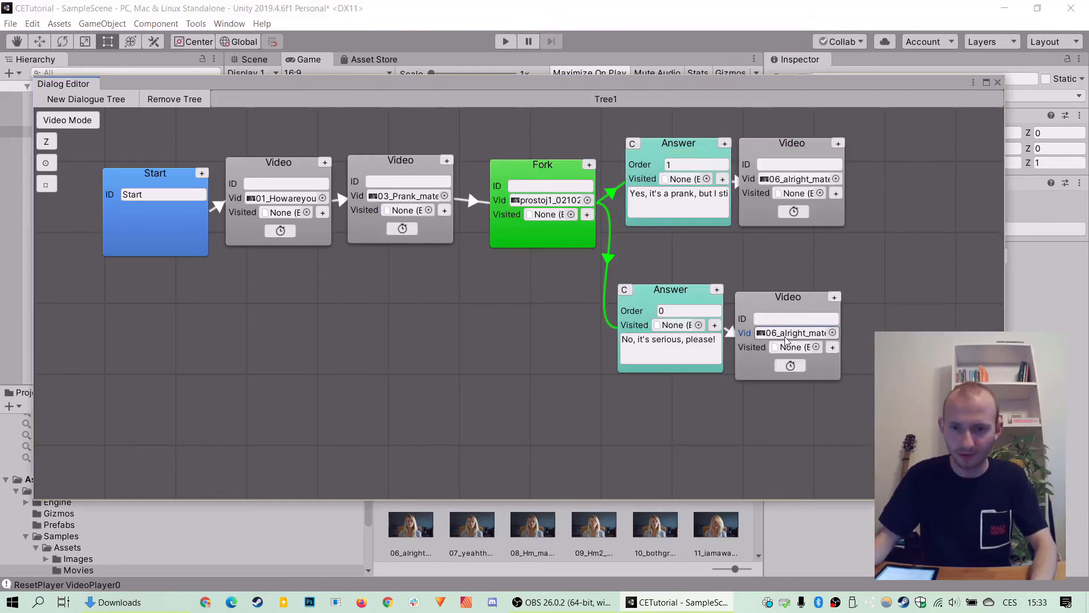
{"action": "left_click", "coordinate": [831, 333]}
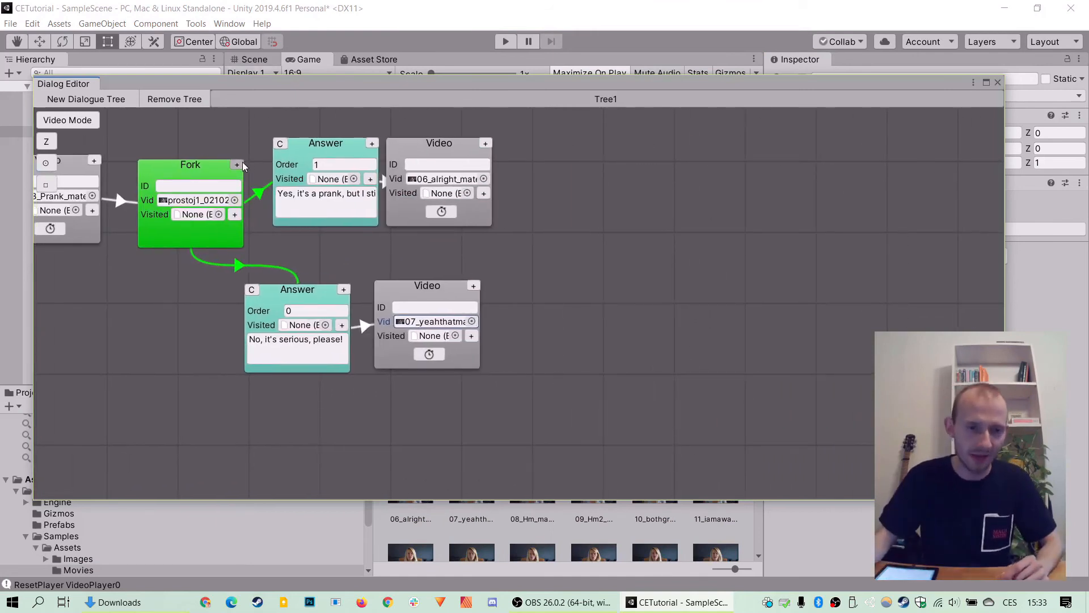
Step: Add a trial third answer, then remove its extra fork and delete the third answer with its children
{"action": "left_click", "coordinate": [238, 165]}
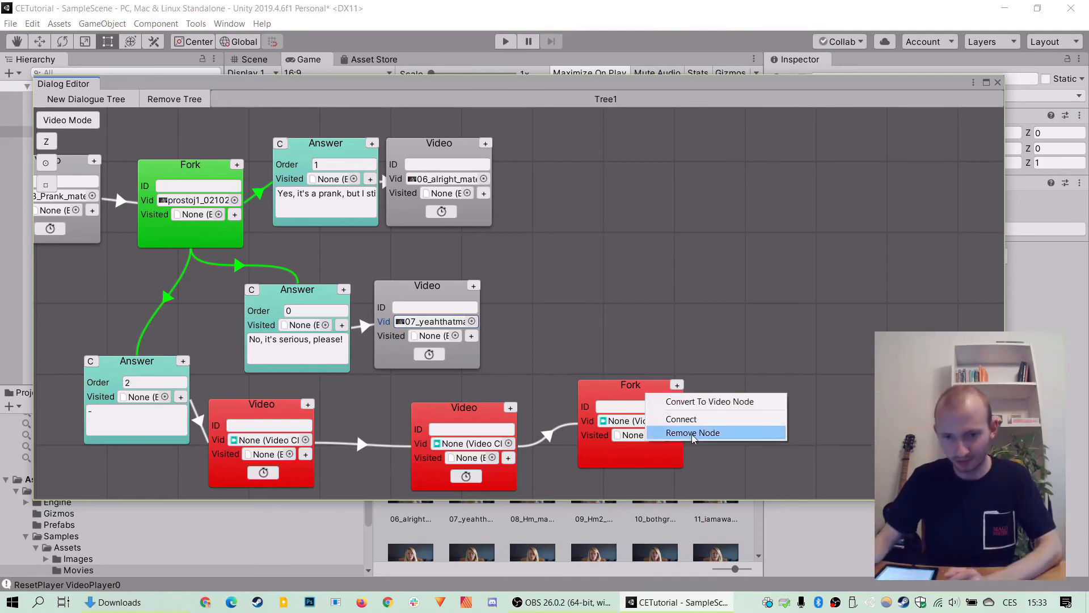
{"action": "left_click", "coordinate": [692, 433]}
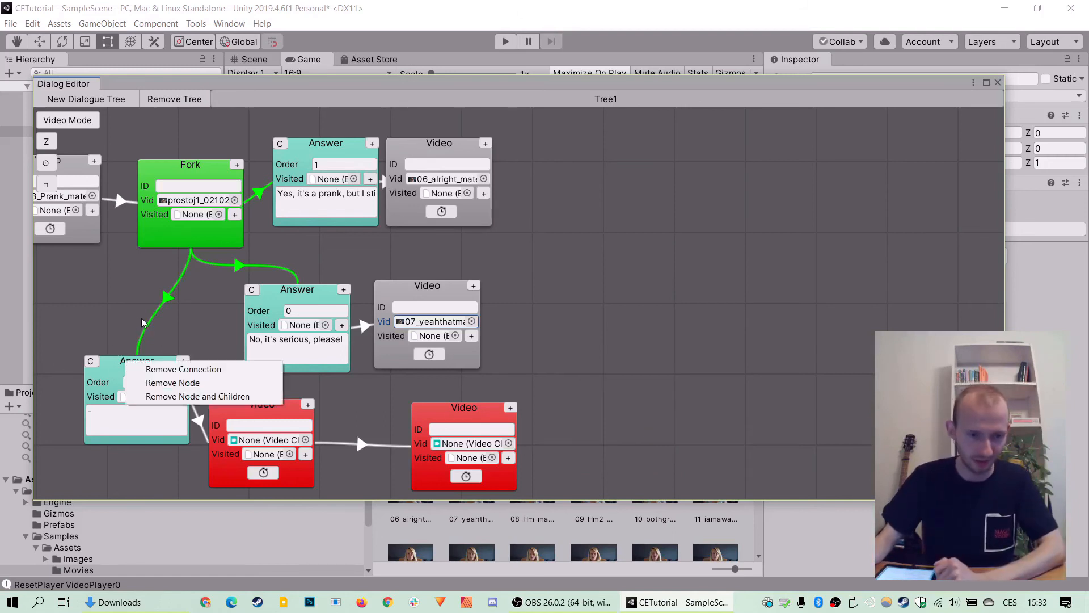
{"action": "left_click", "coordinate": [198, 396]}
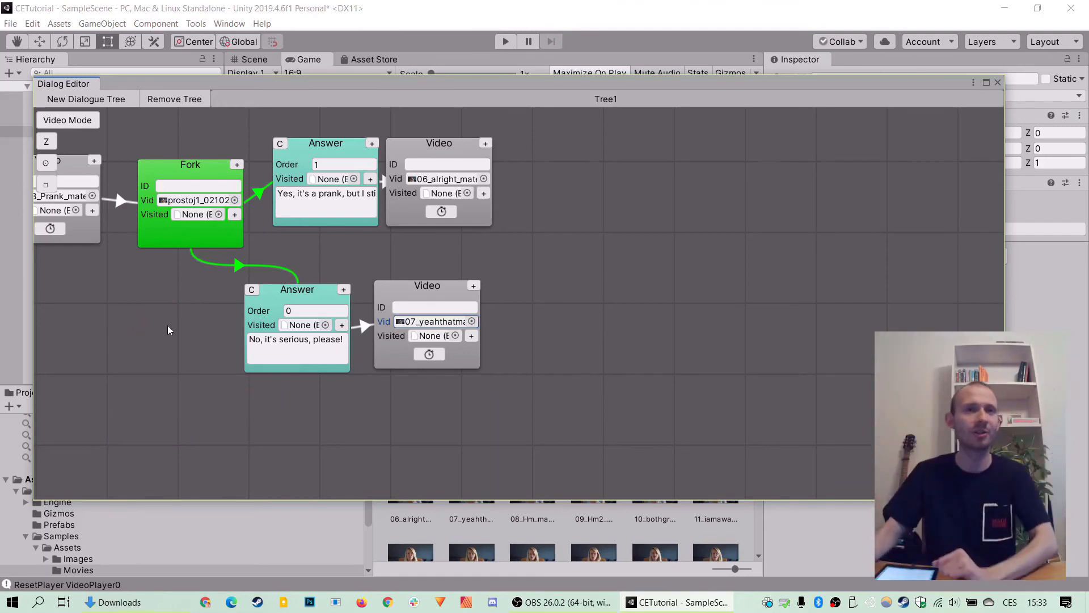
{"action": "mouse_move", "coordinate": [46, 320]}
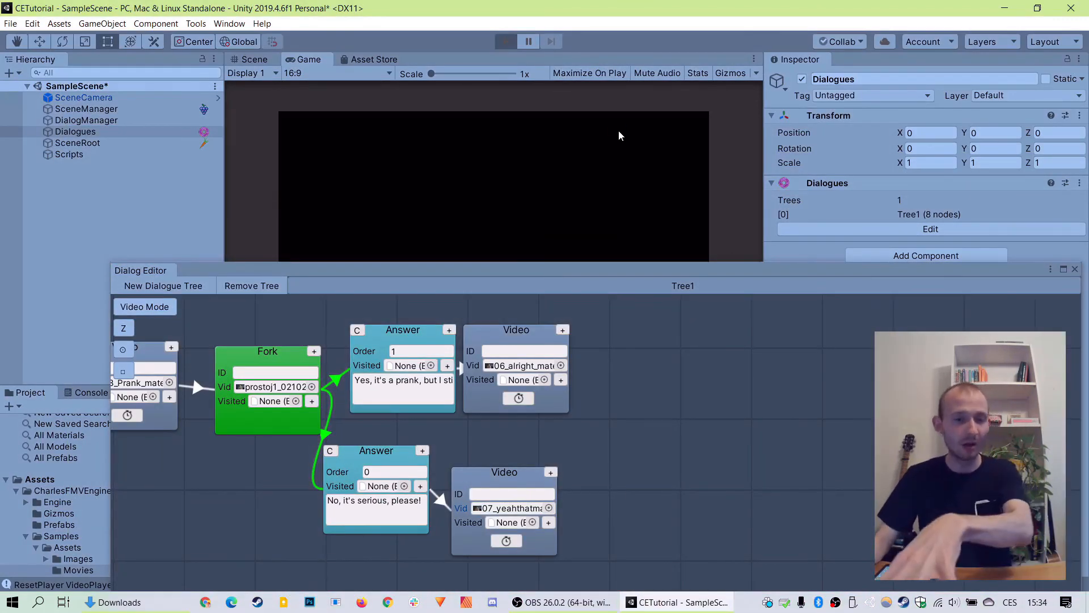
Step: Enter play mode and let Tree1 play through its videos to the two-answer fork
{"action": "left_click", "coordinate": [505, 41]}
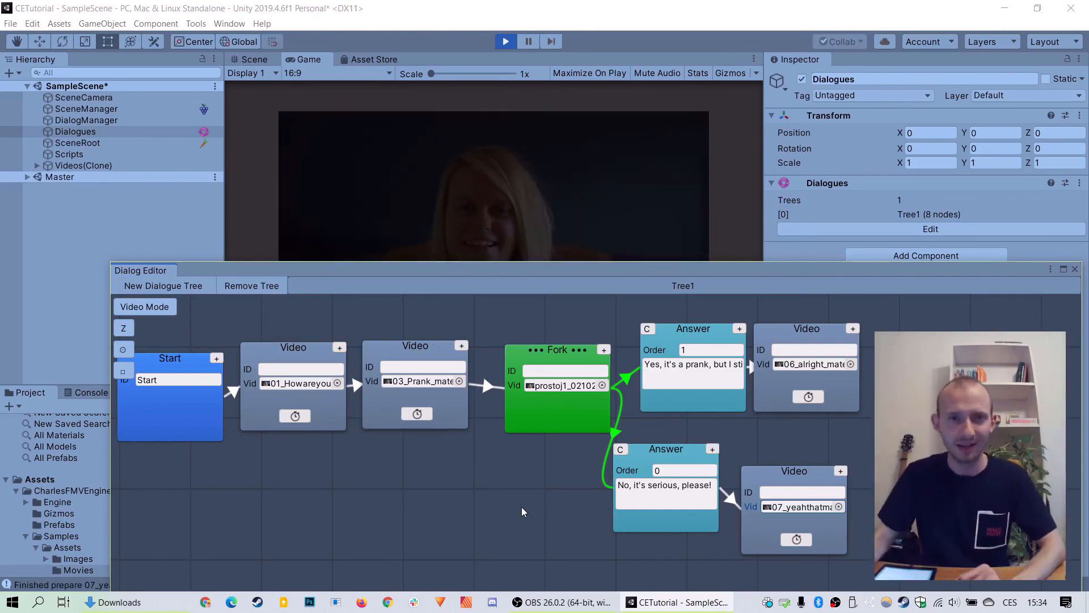
{"action": "mouse_move", "coordinate": [484, 457]}
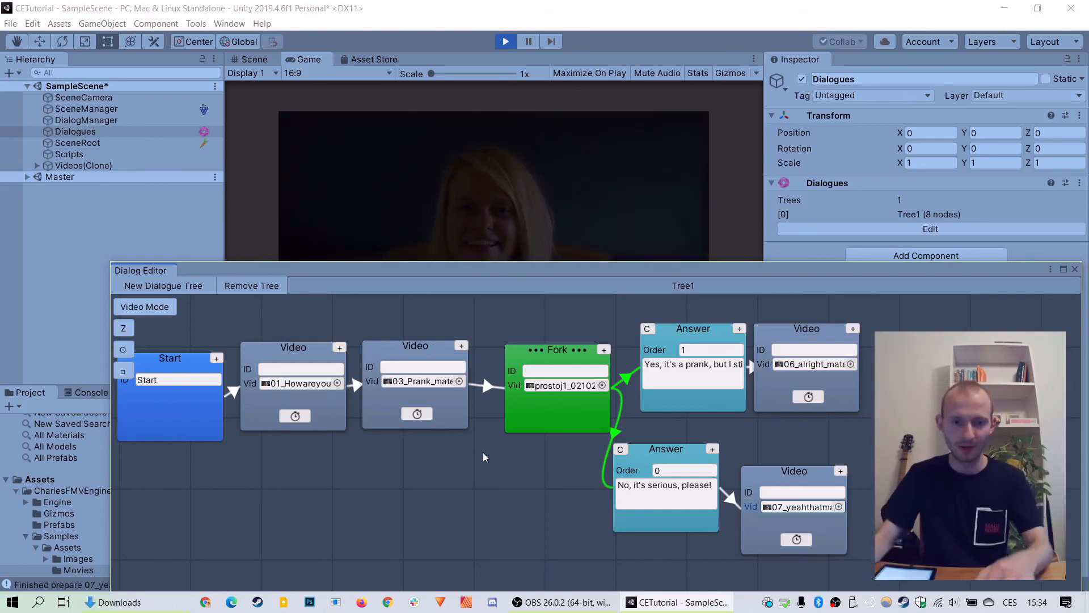